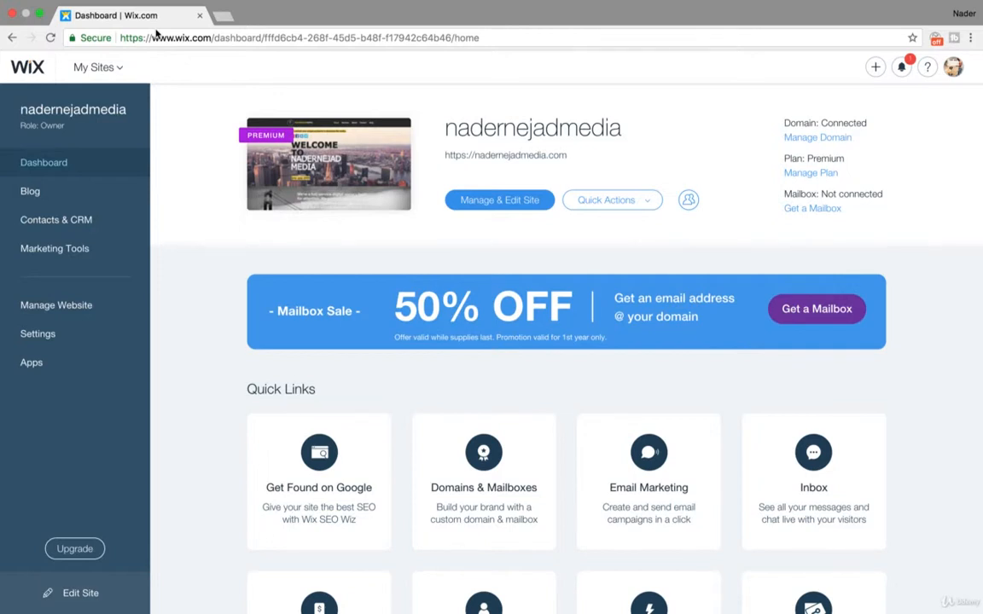
mouse_move(109, 67)
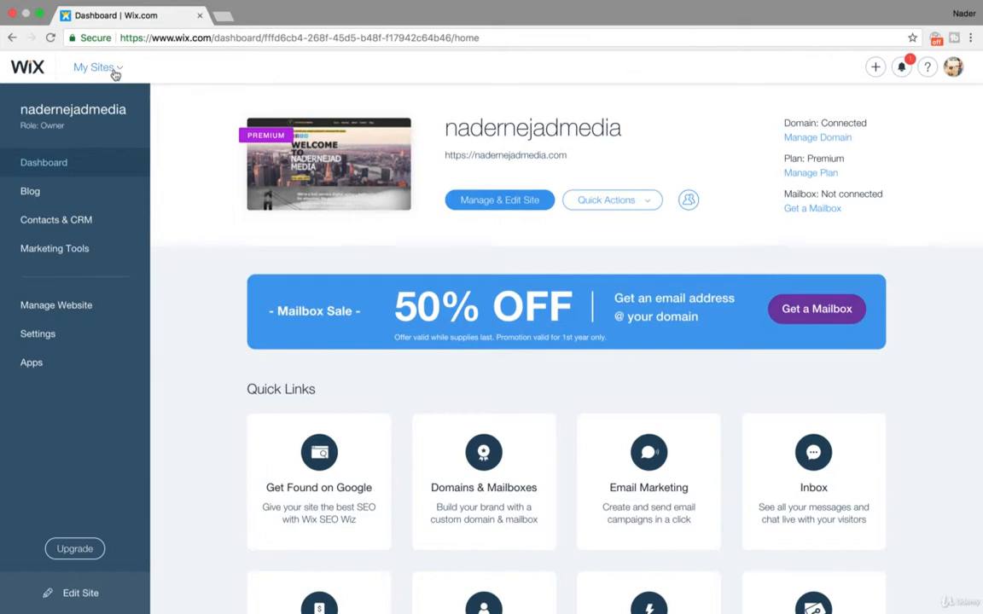
Step: Open the My Sites dropdown to list nadernejadmedia and the create-site option
click(94, 67)
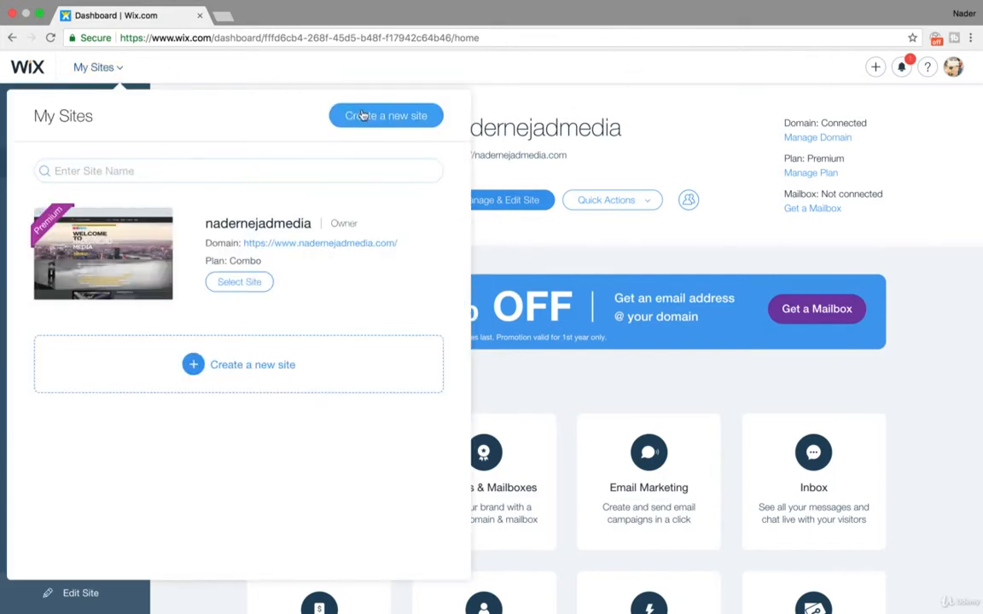
Step: Choose 'Create a new site' to open the website category page in a new tab
click(385, 115)
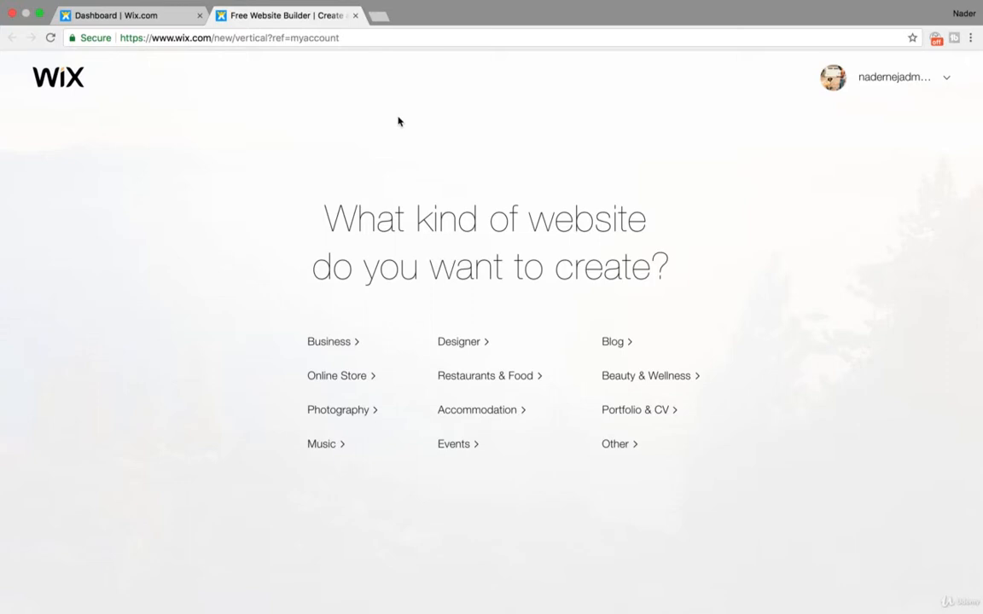
mouse_move(668, 385)
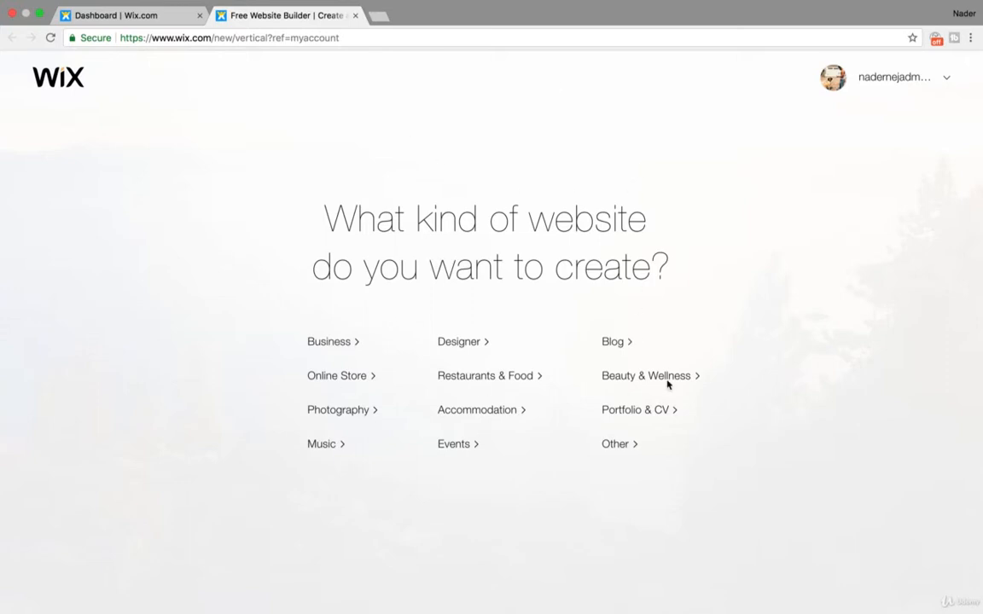
mouse_move(166, 202)
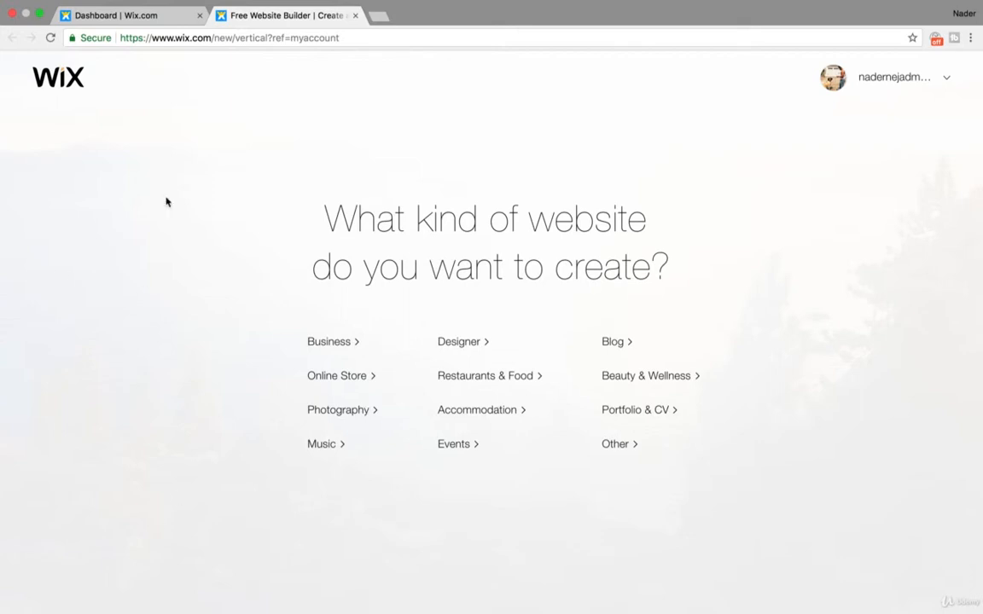
mouse_move(147, 104)
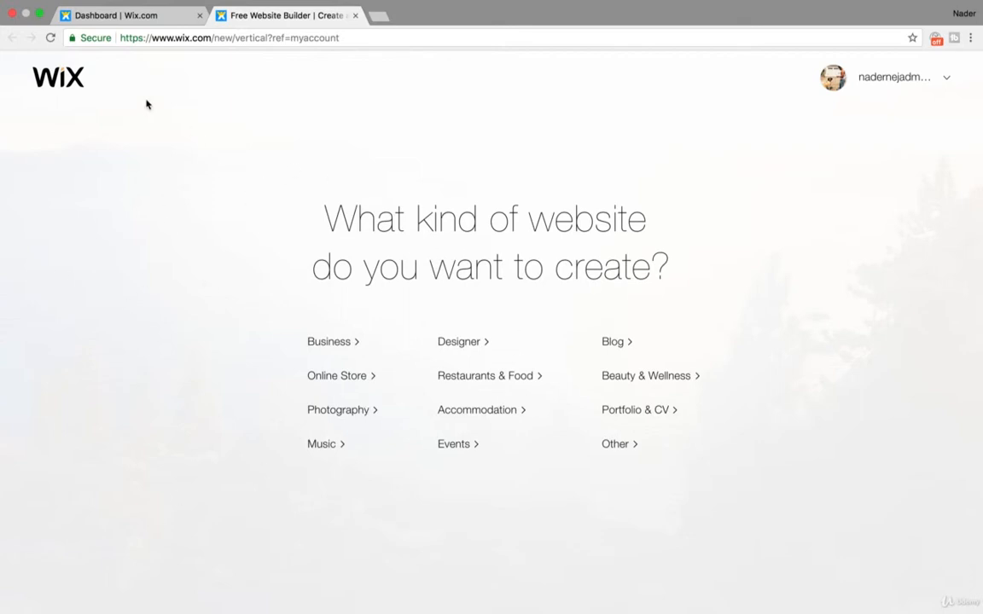
mouse_move(328, 341)
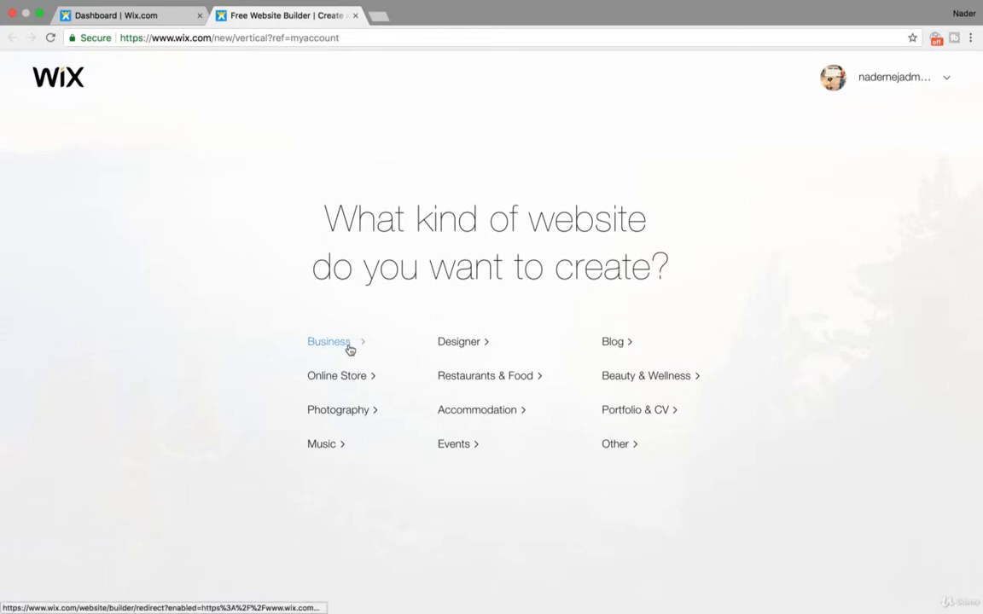
mouse_move(341, 375)
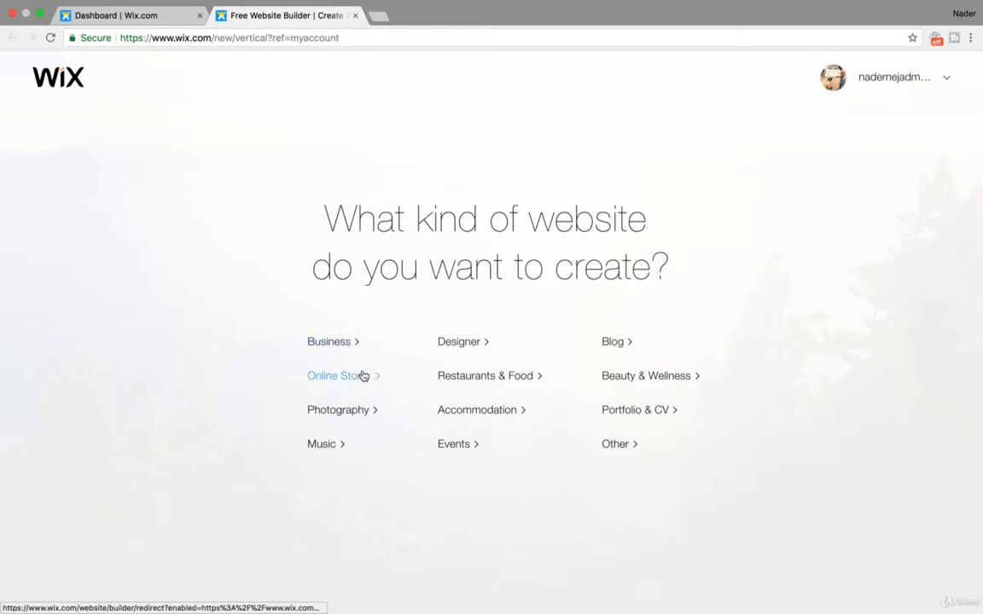
mouse_move(360, 378)
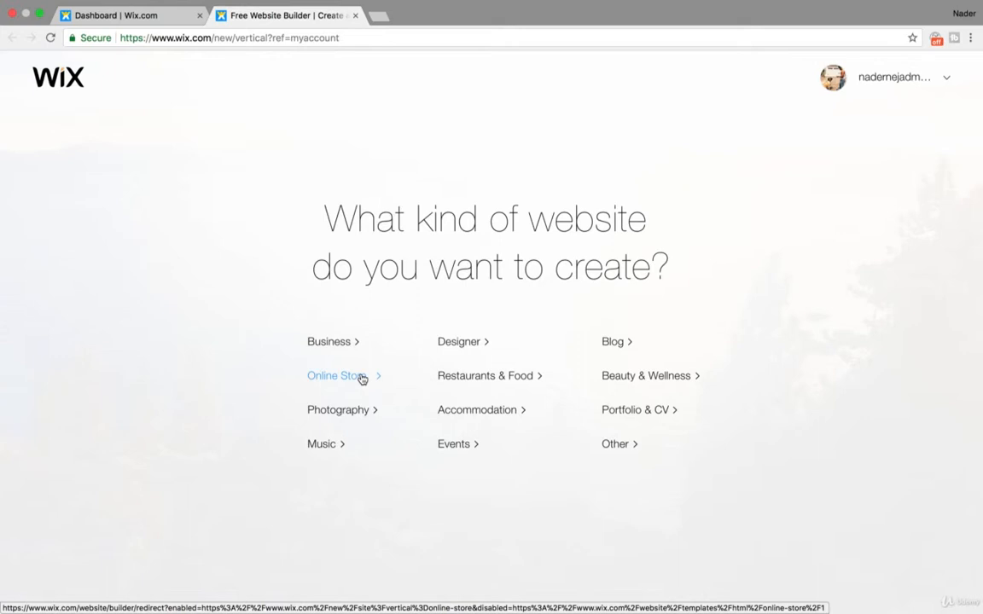
mouse_move(467, 362)
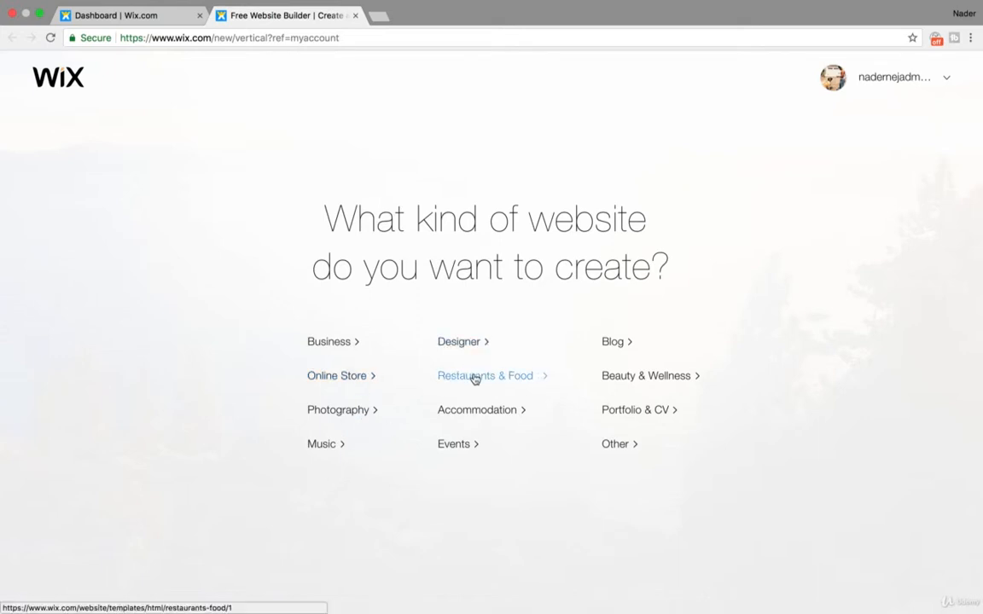
mouse_move(468, 452)
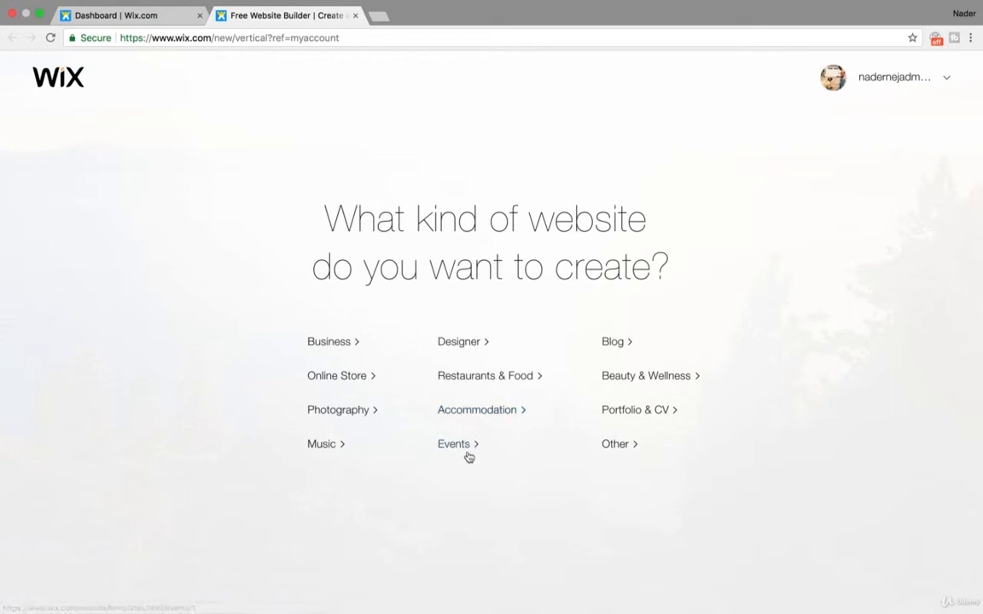
mouse_move(612, 341)
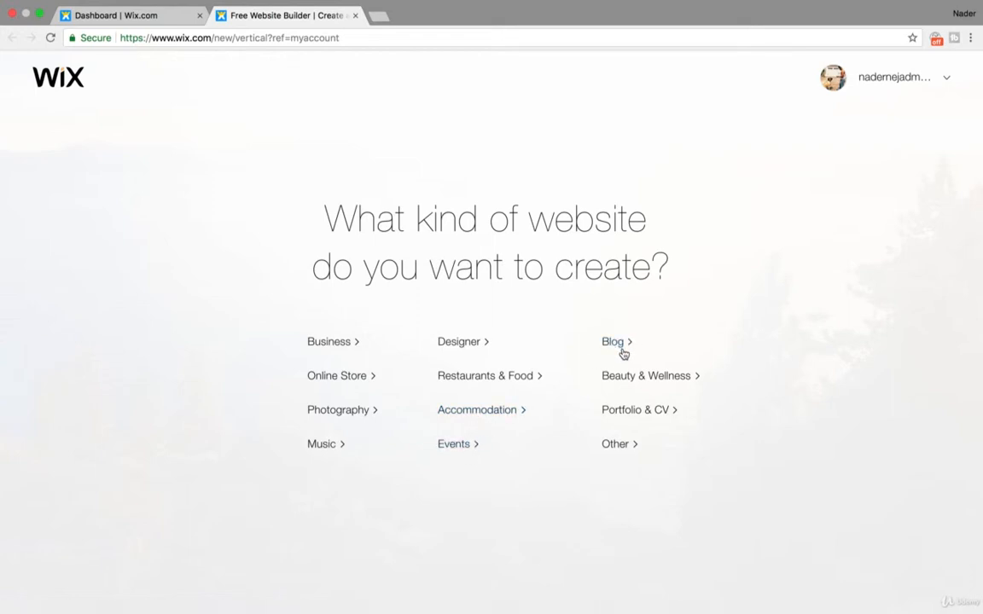
mouse_move(332, 342)
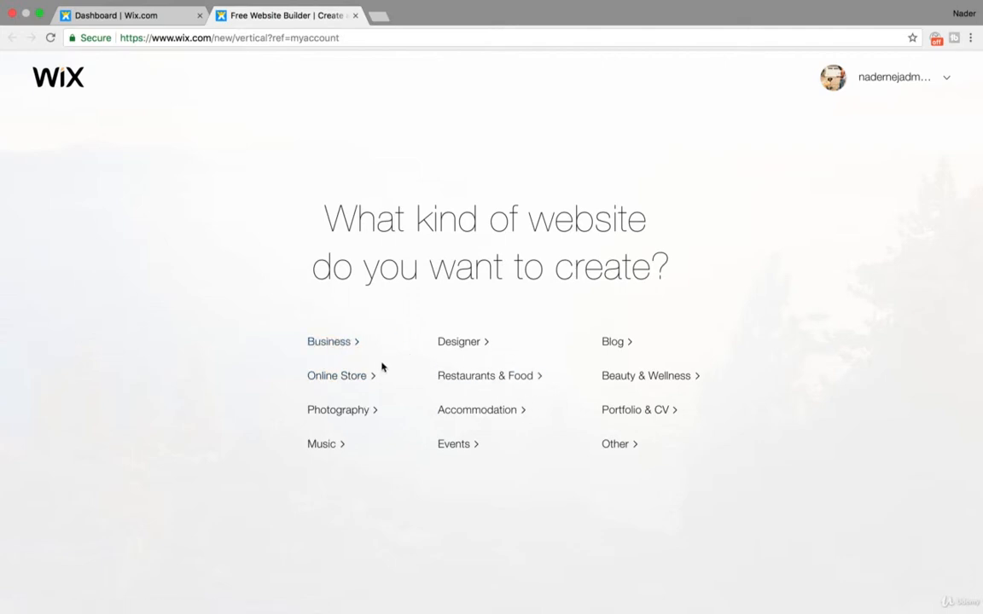
mouse_move(477, 410)
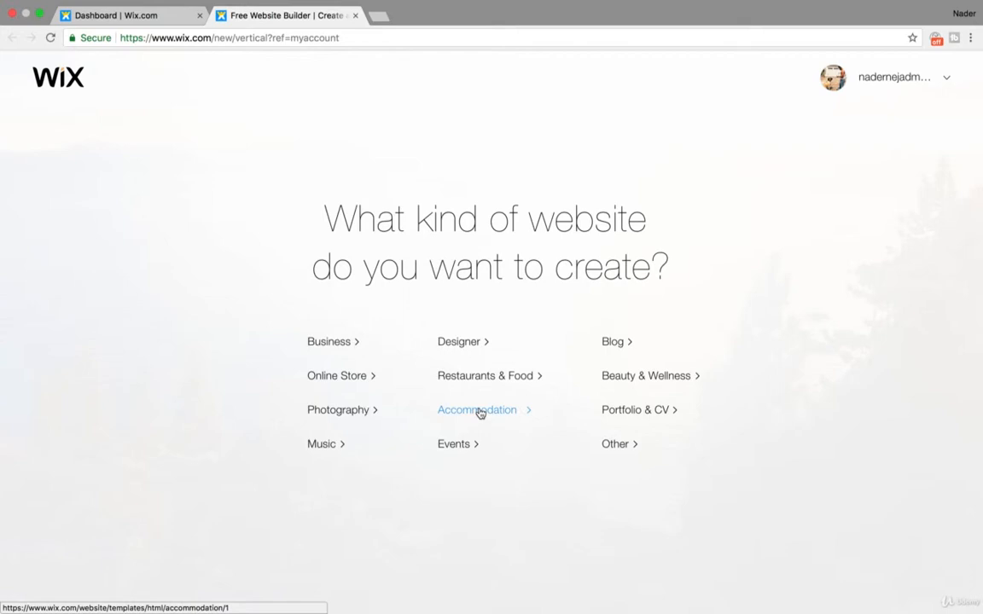
mouse_move(635, 410)
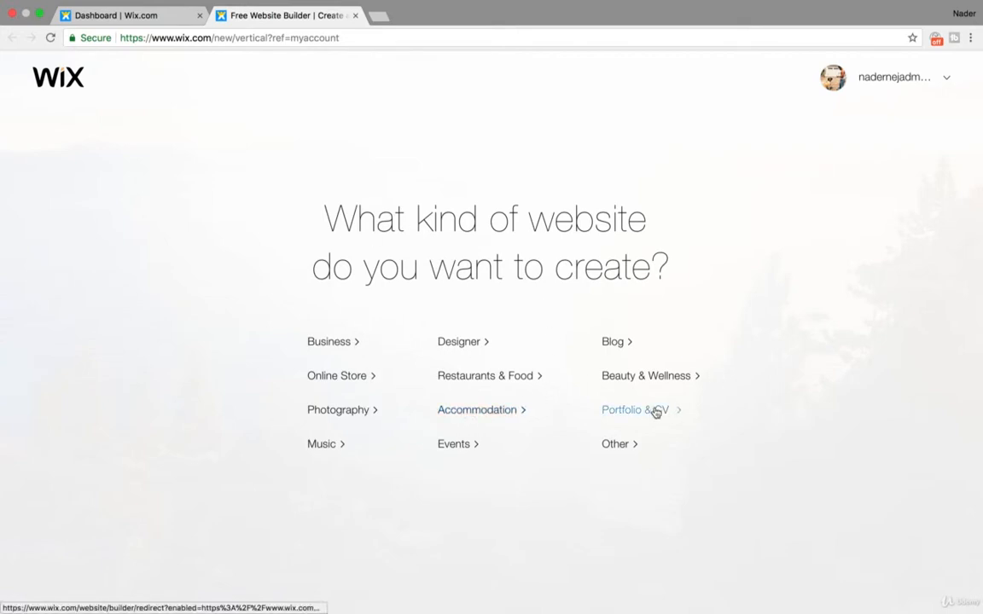
mouse_move(613, 341)
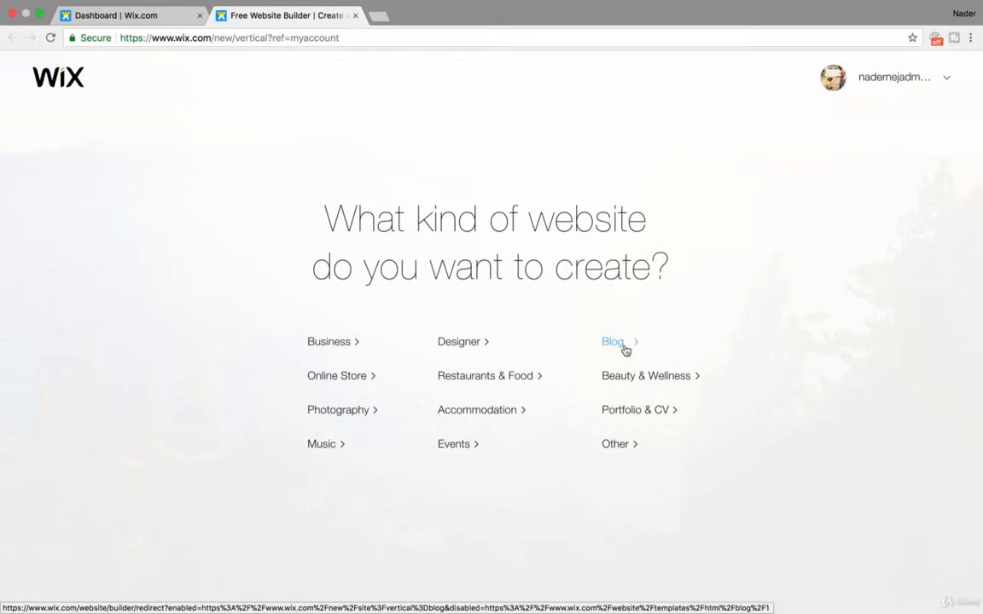
mouse_move(635, 409)
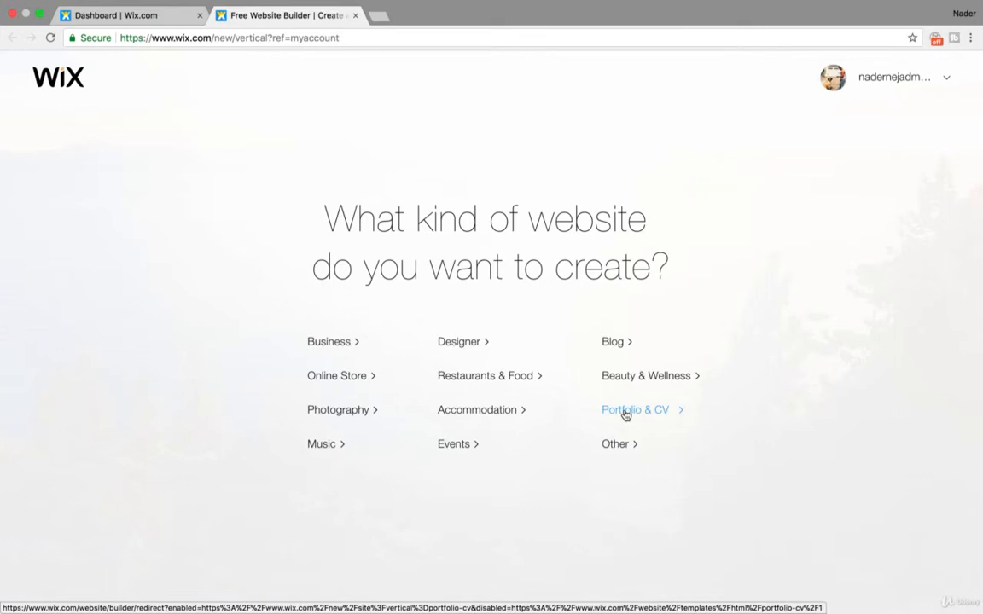
click(634, 409)
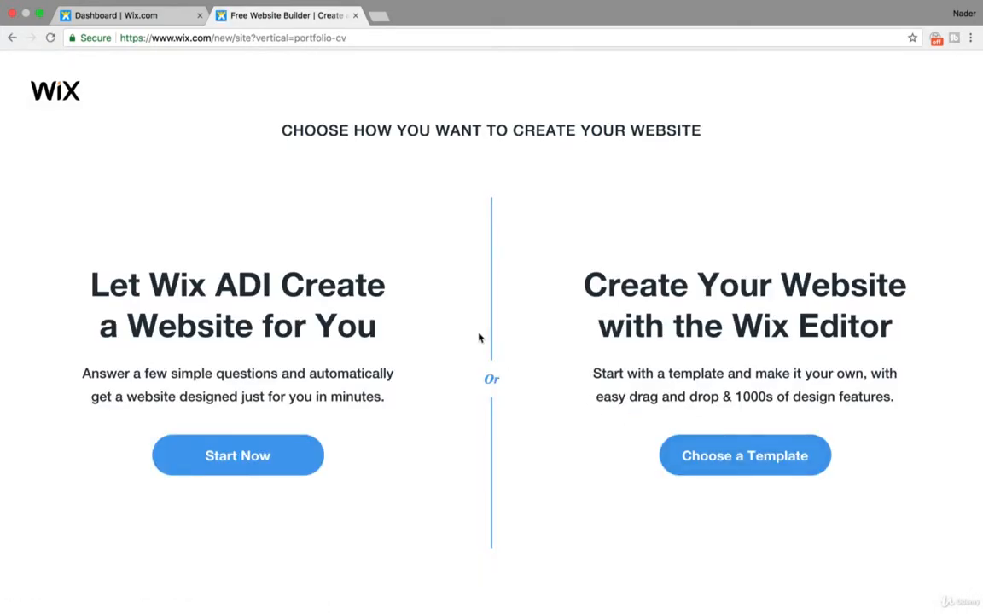
mouse_move(215, 292)
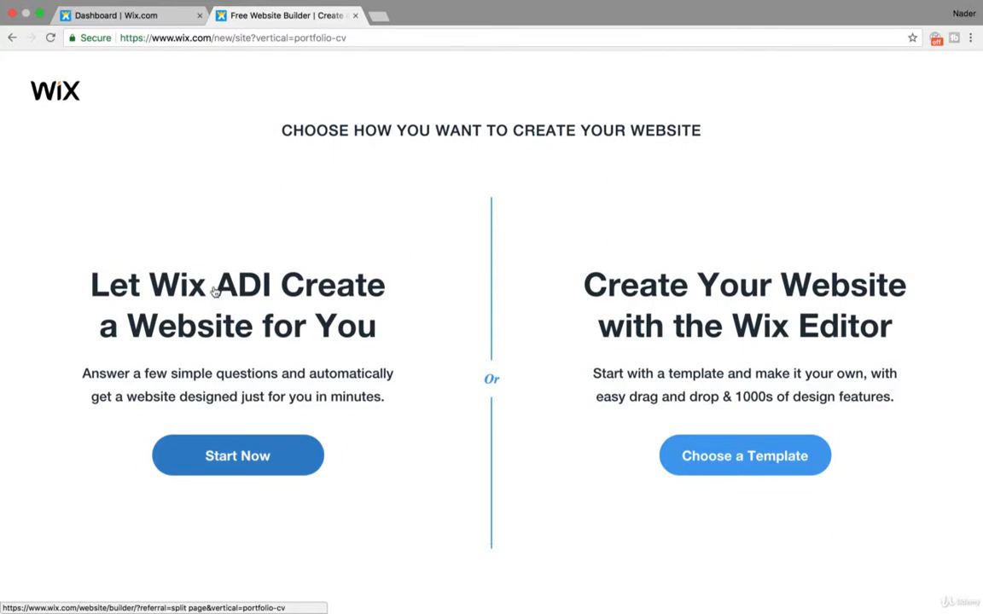
mouse_move(122, 386)
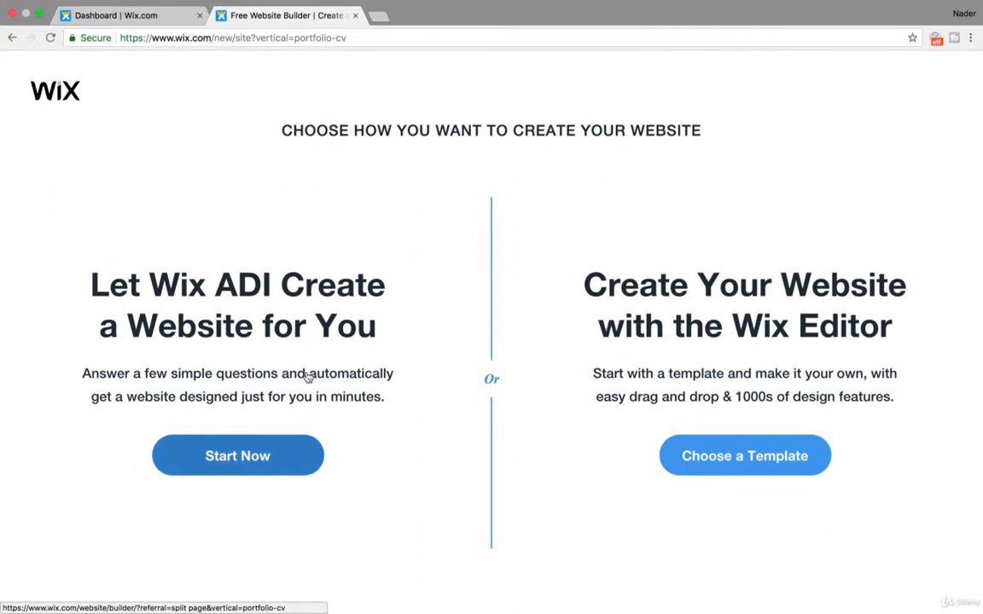
mouse_move(203, 529)
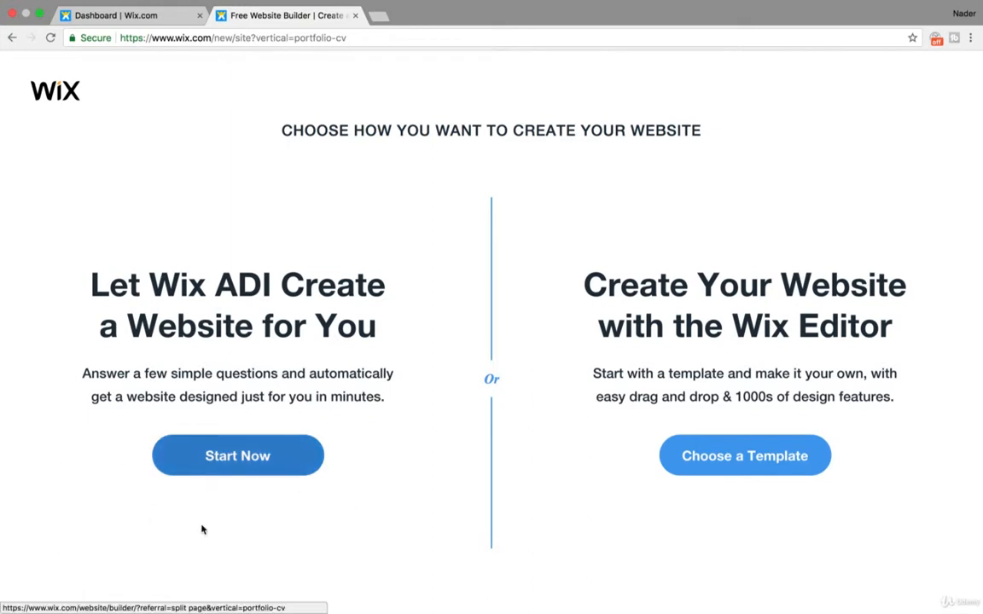
mouse_move(256, 476)
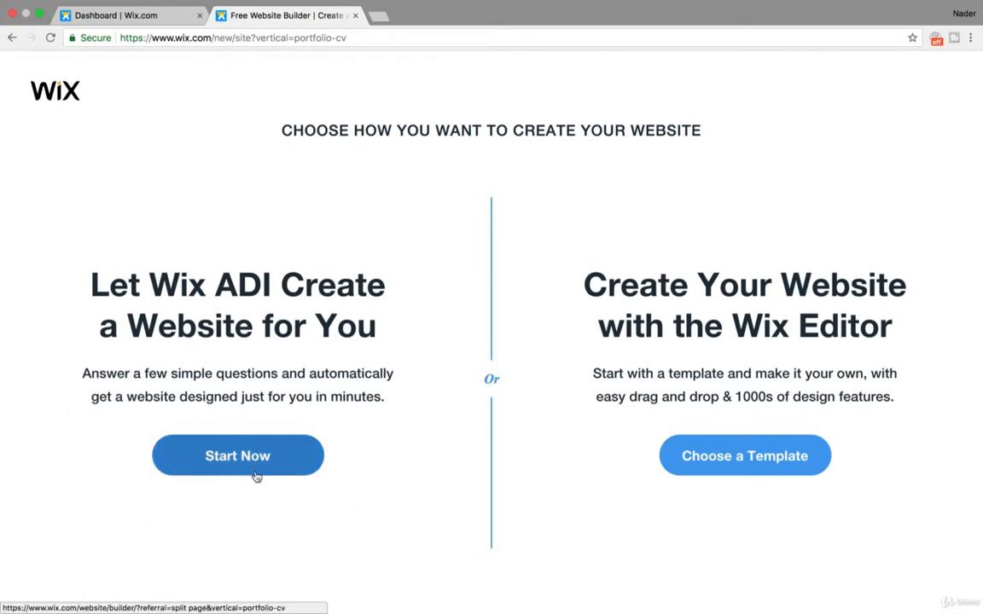
mouse_move(251, 470)
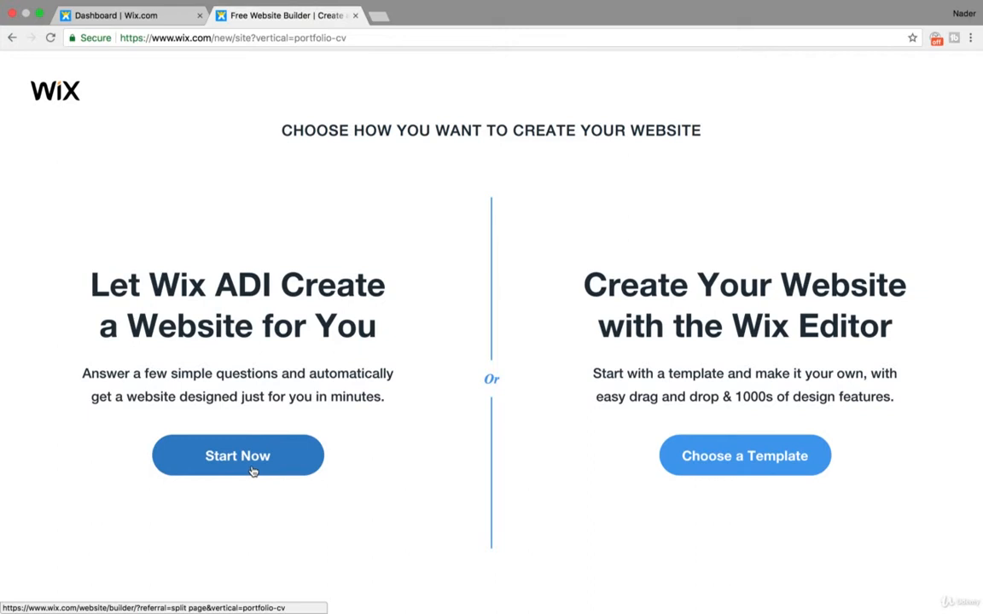
mouse_move(262, 415)
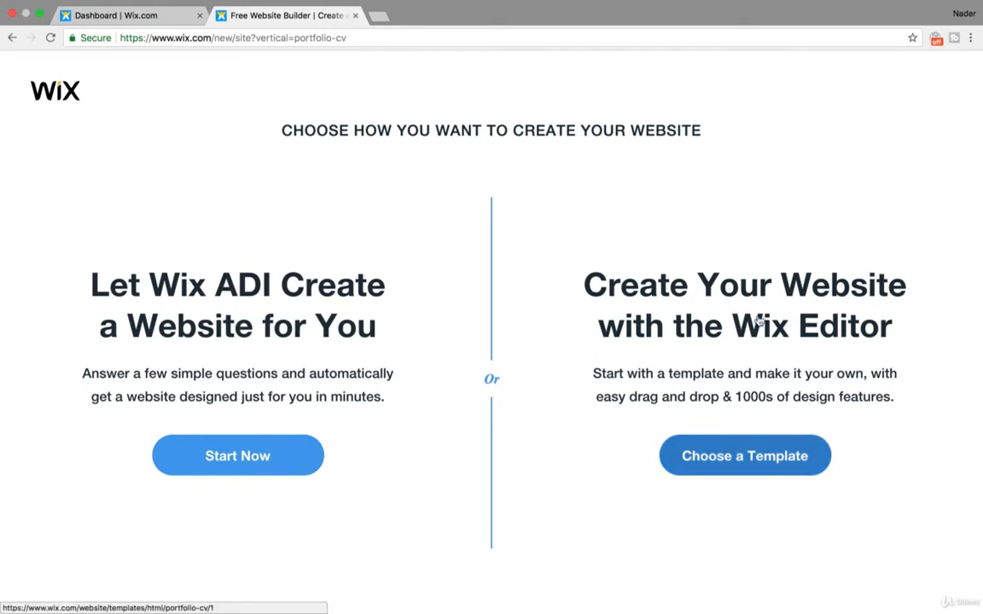
mouse_move(830, 354)
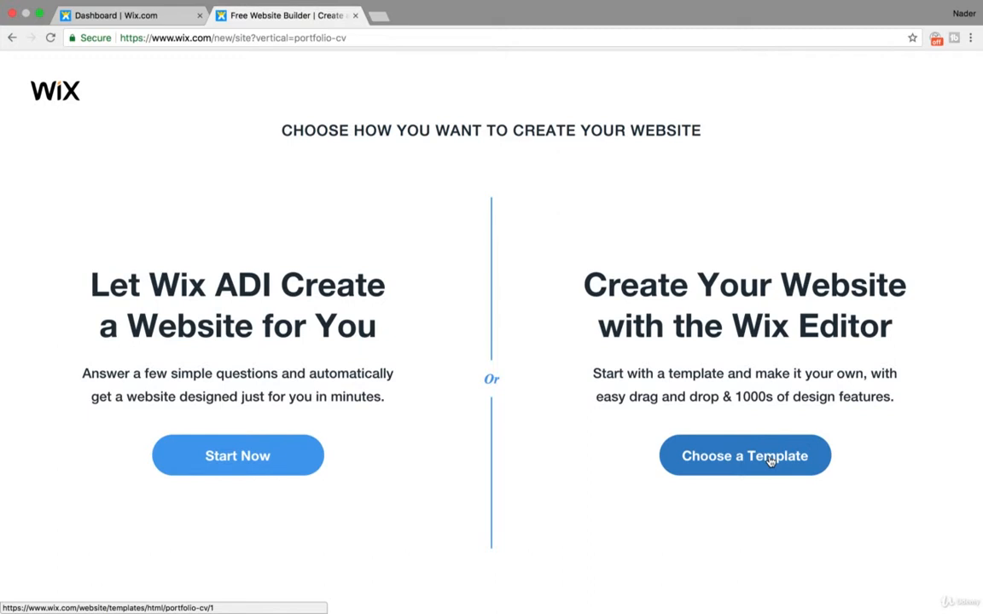
Step: Open the template gallery and scroll through the Portfolio & CV designs
click(744, 455)
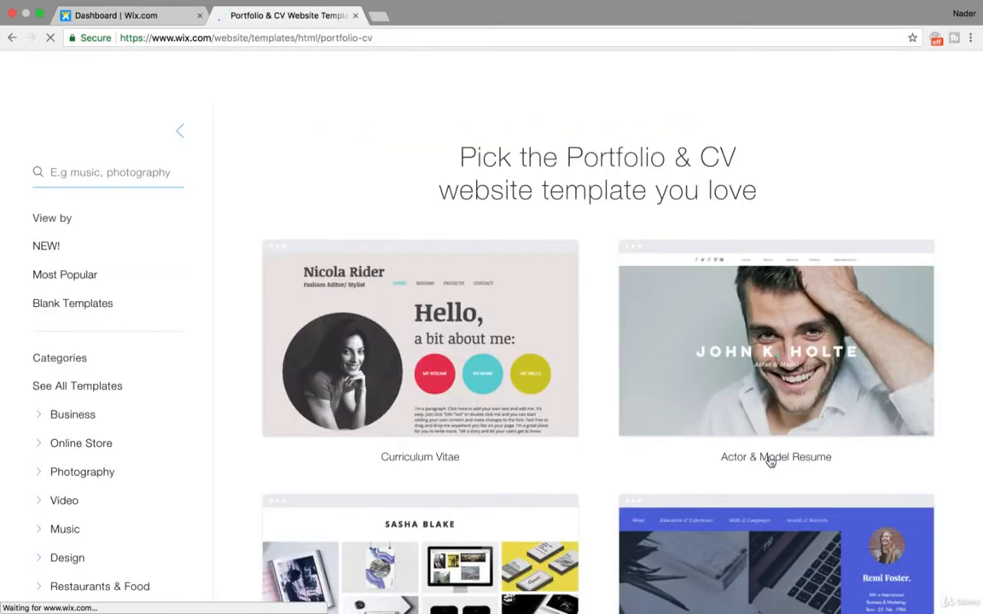
scroll(down, 3)
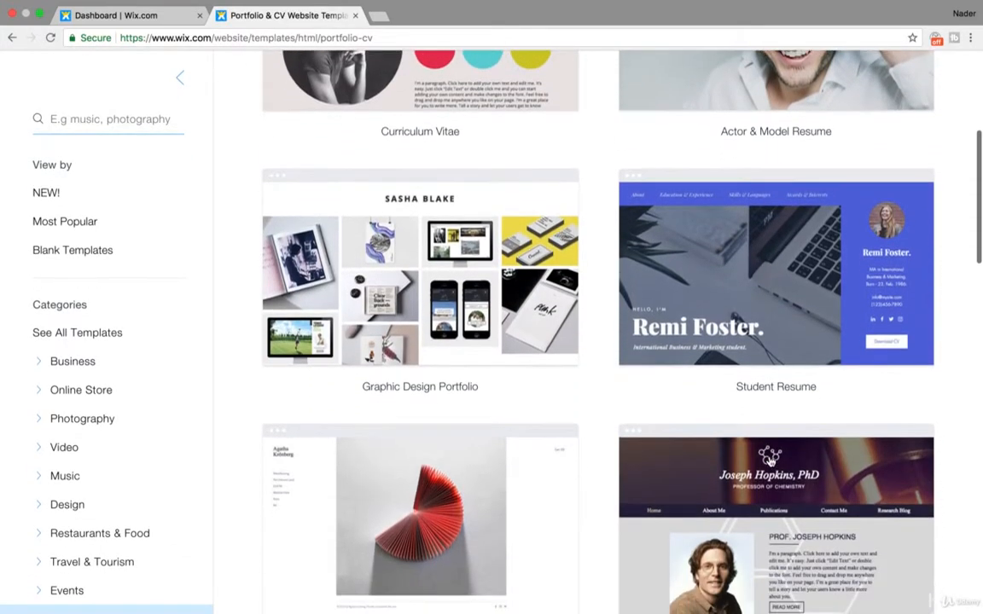
scroll(down, 3)
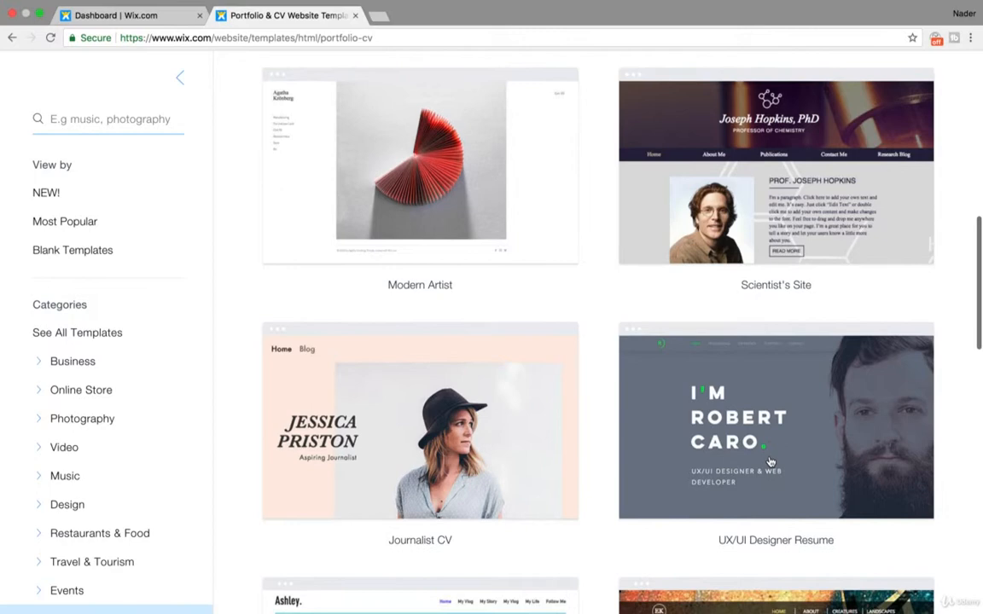
scroll(down, 3)
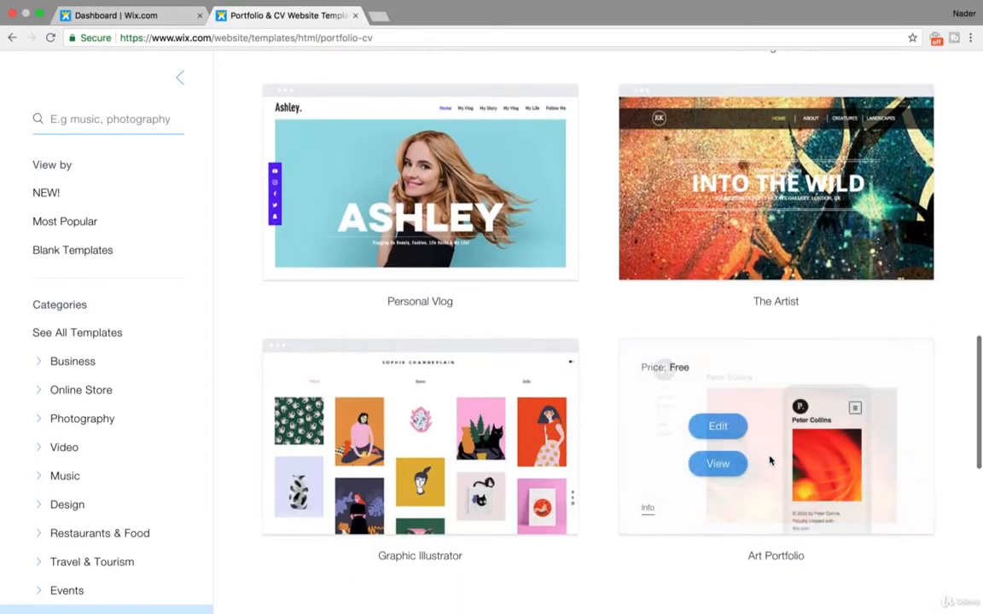
scroll(down, 3)
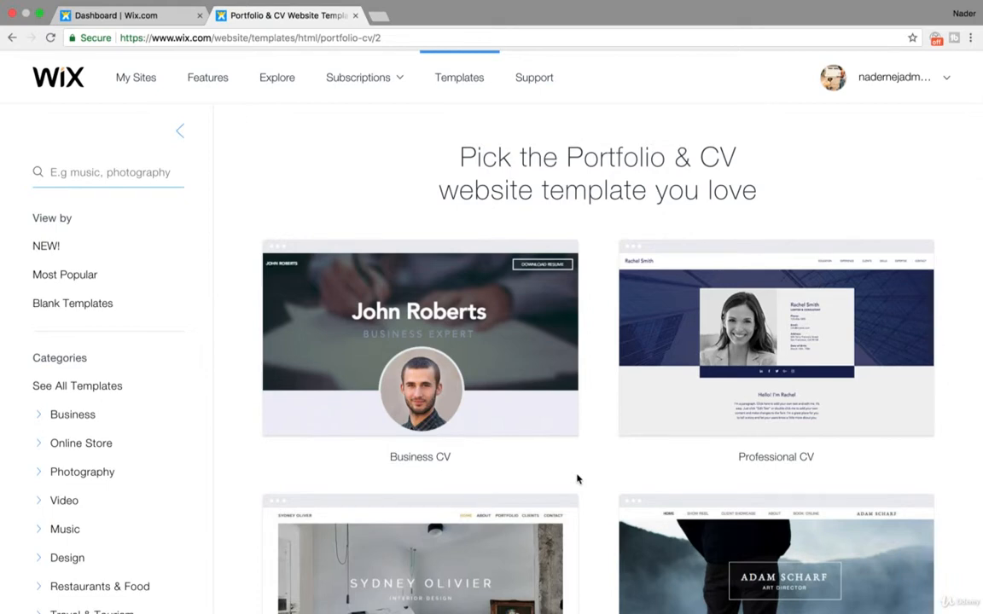
scroll(down, 3)
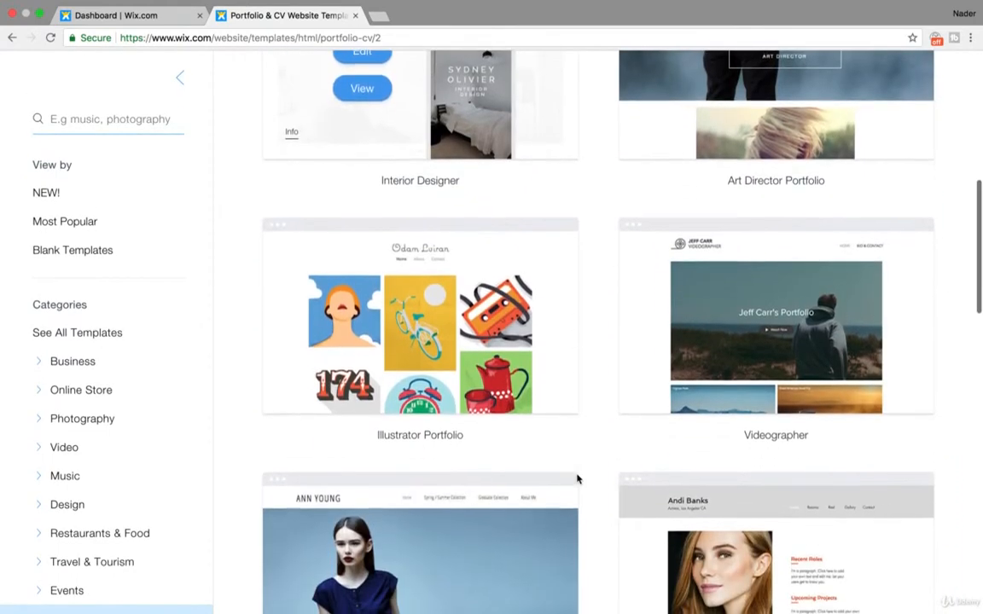
scroll(down, 3)
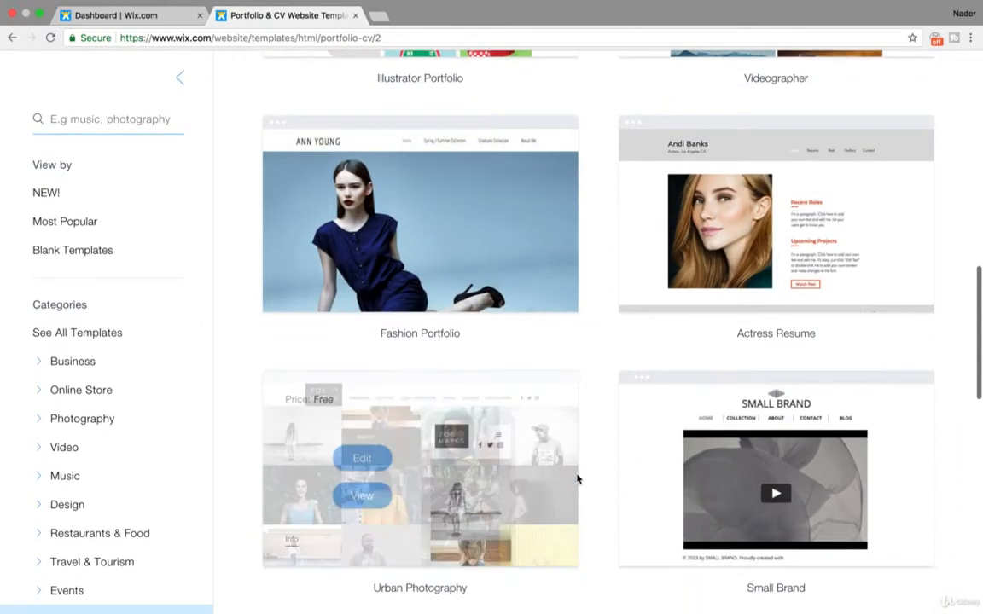
scroll(down, 3)
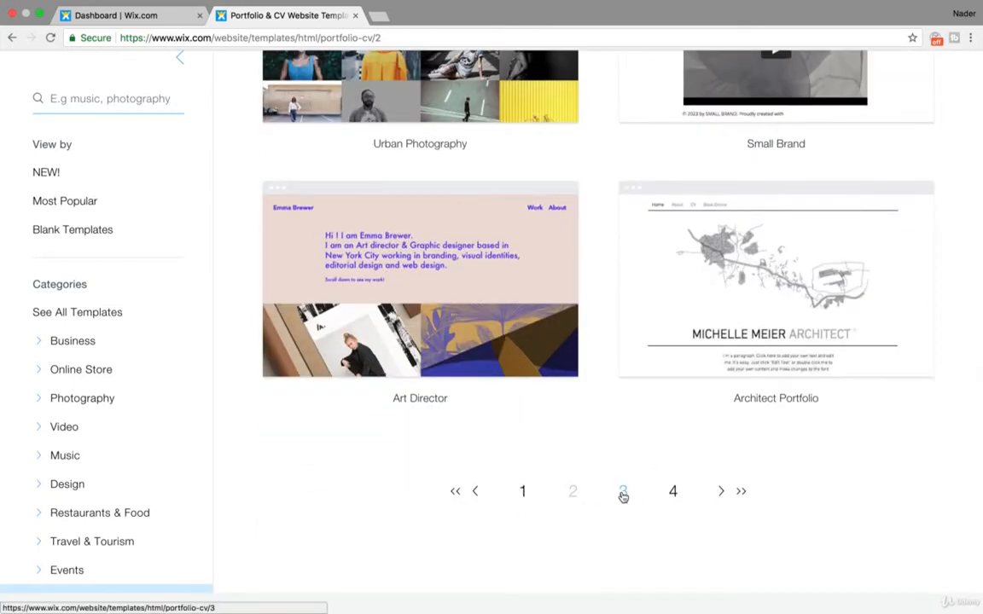
Step: Go to page 3 of Portfolio & CV templates, browsing Actor Resume and Food Stylist
click(624, 491)
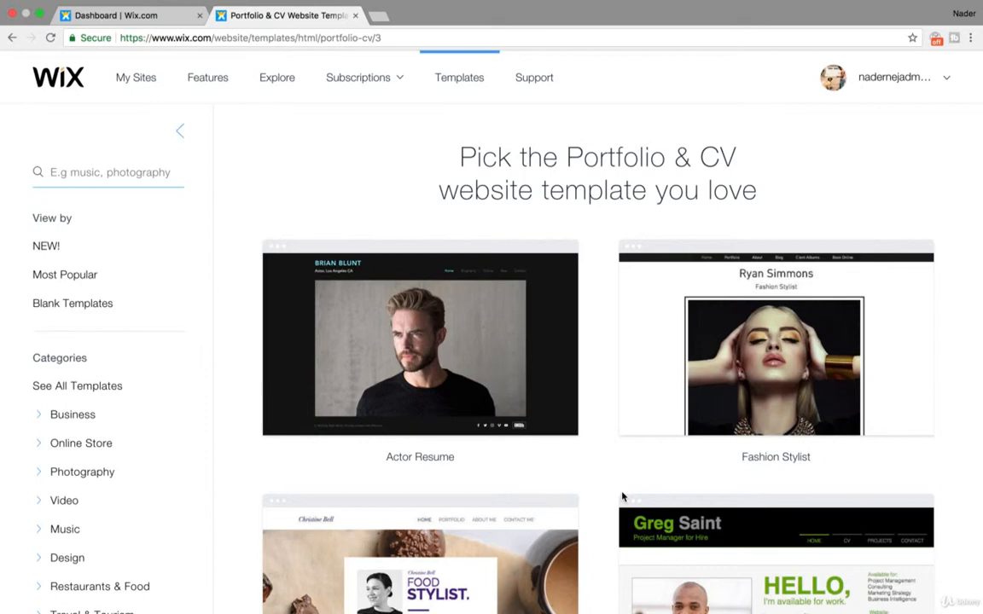
scroll(down, 3)
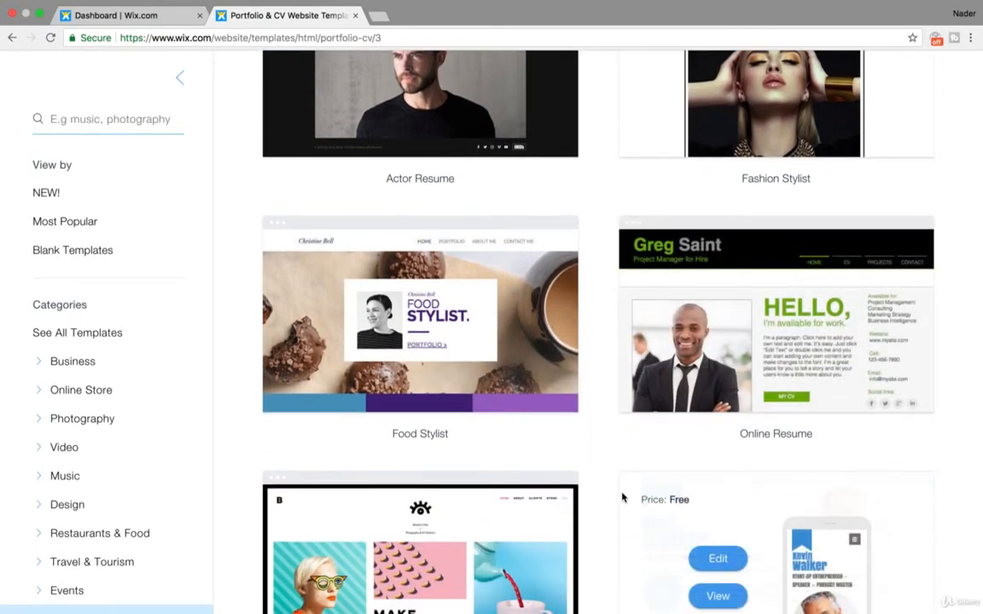
scroll(down, 3)
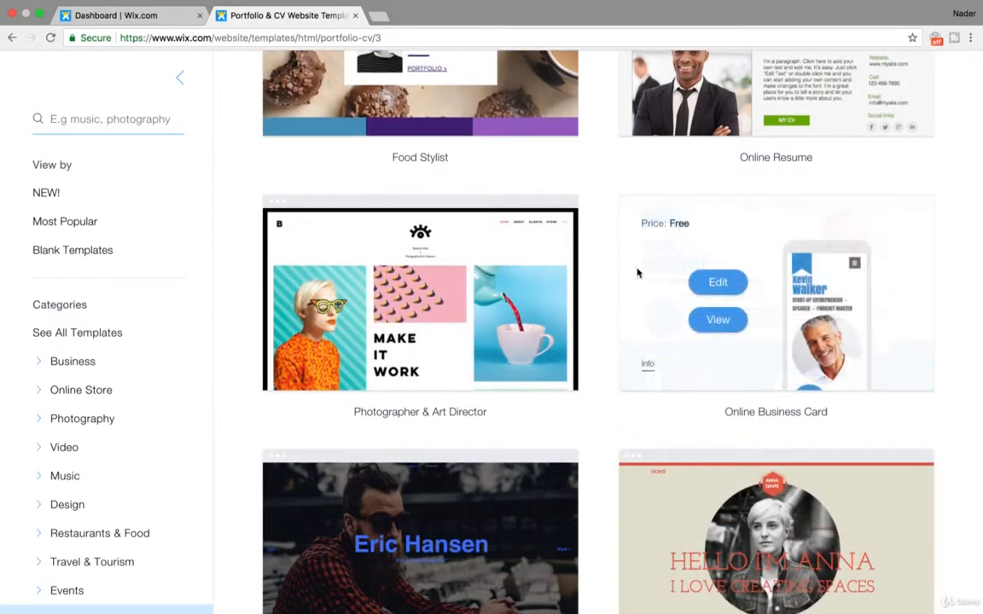
mouse_move(491, 379)
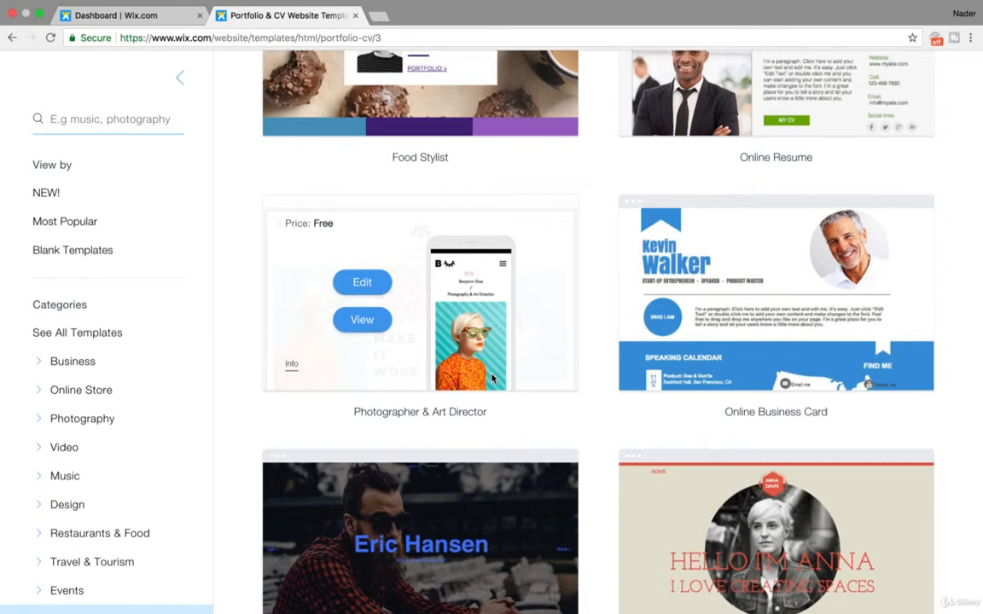
mouse_move(546, 400)
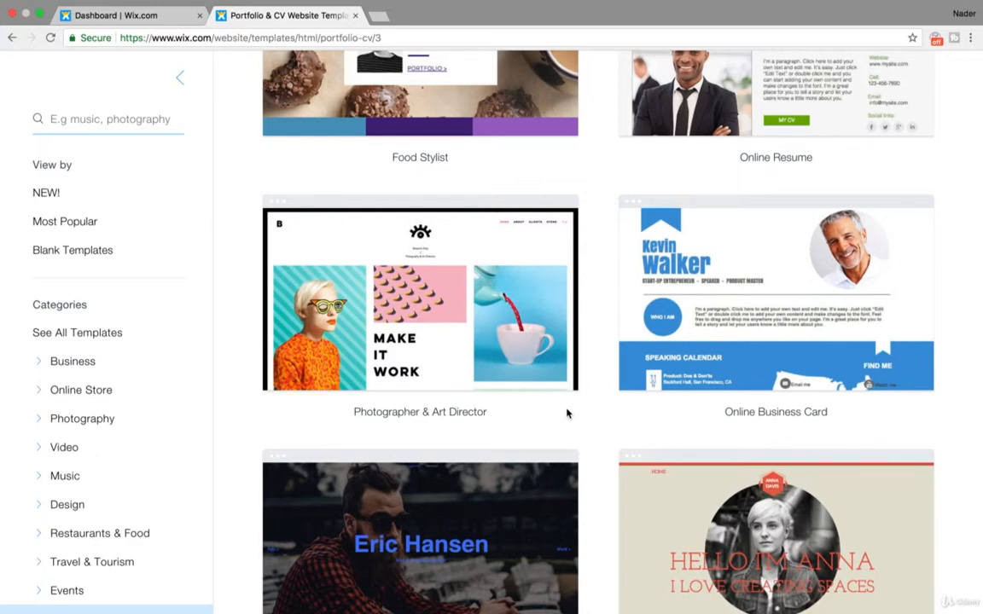
scroll(down, 3)
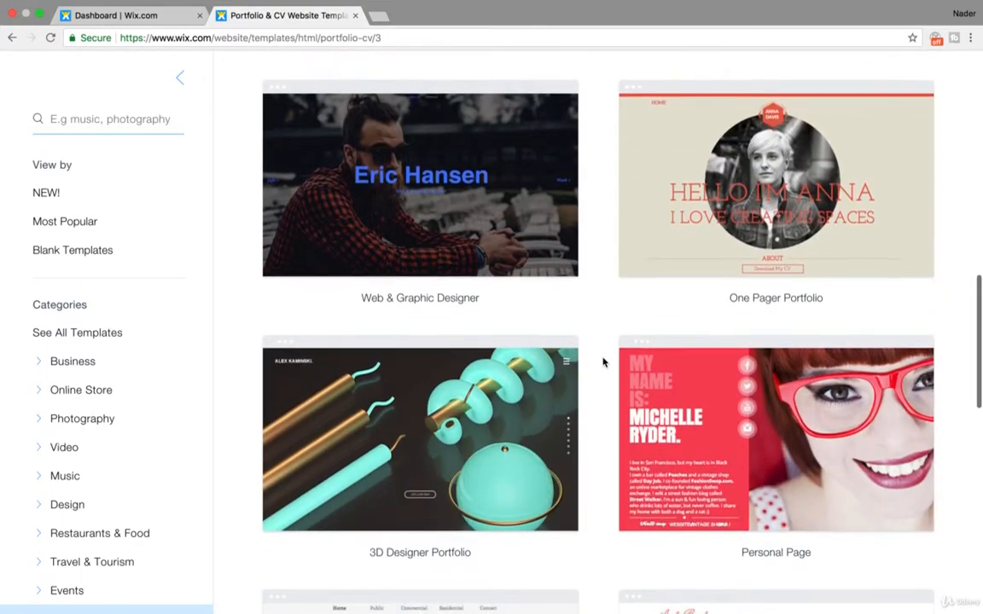
scroll(down, 3)
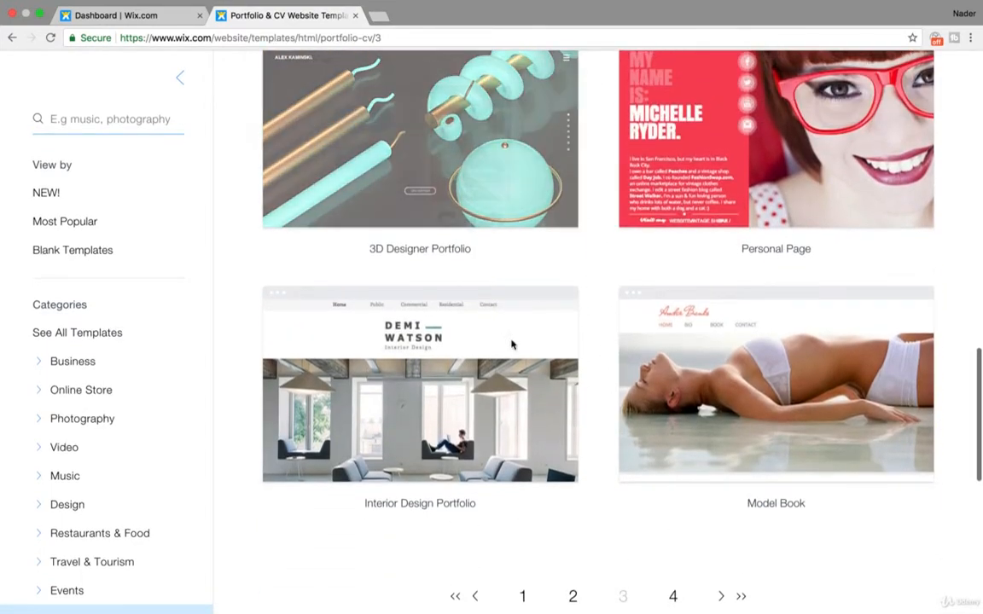
scroll(up, 3)
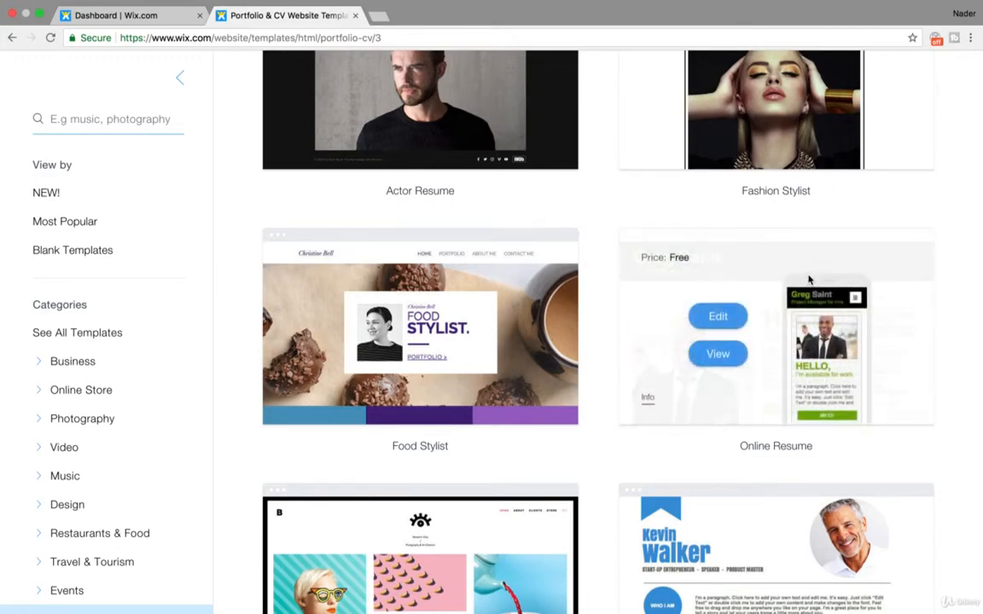
Step: View page 4 of Portfolio & CV templates, ending on page 2 with Business CV
click(674, 194)
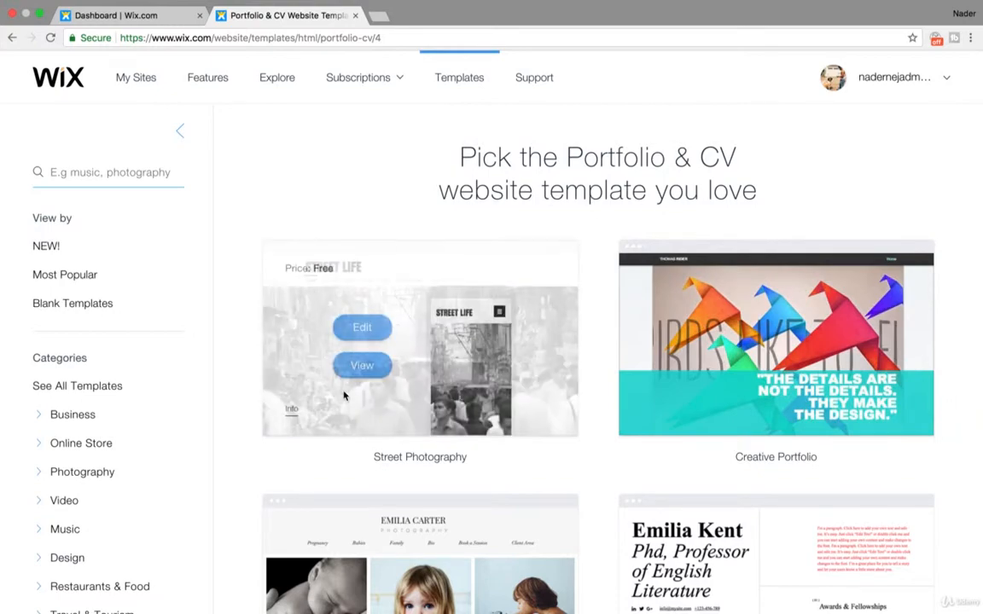
scroll(down, 3)
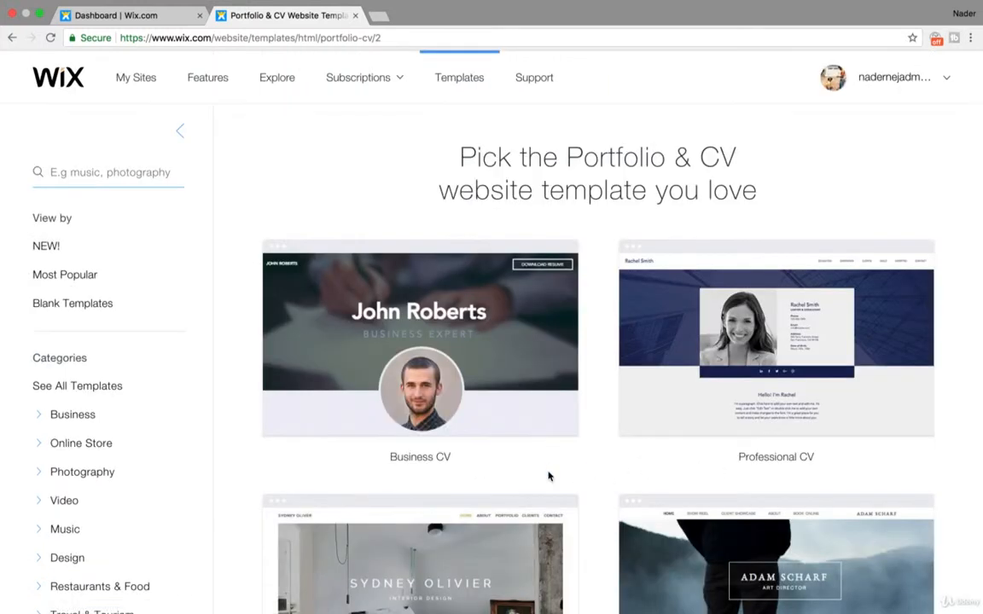
scroll(down, 3)
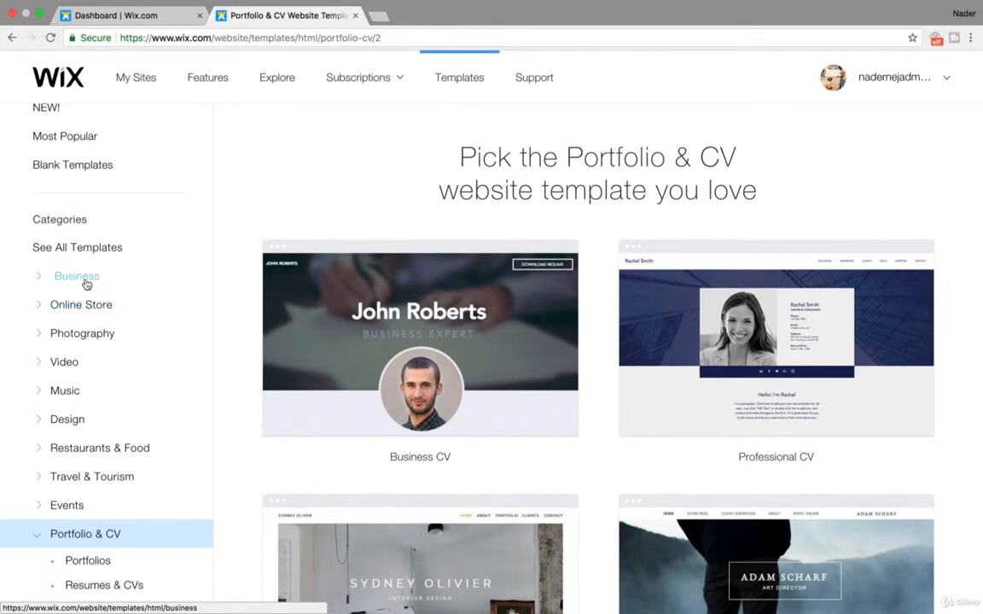
Step: Switch the gallery to the Restaurants & Food category and scroll its designs
click(100, 448)
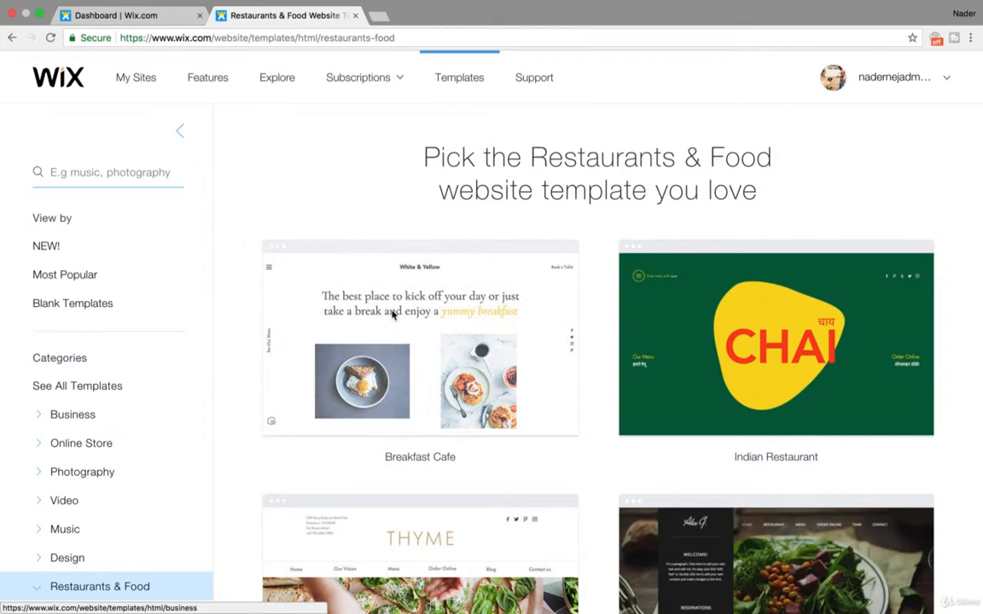
scroll(down, 3)
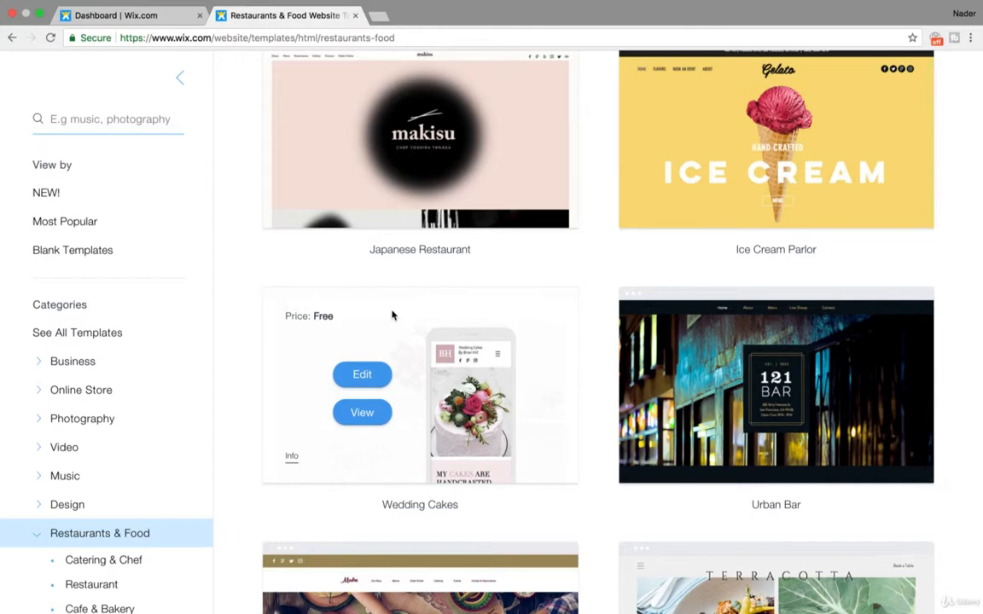
scroll(down, 3)
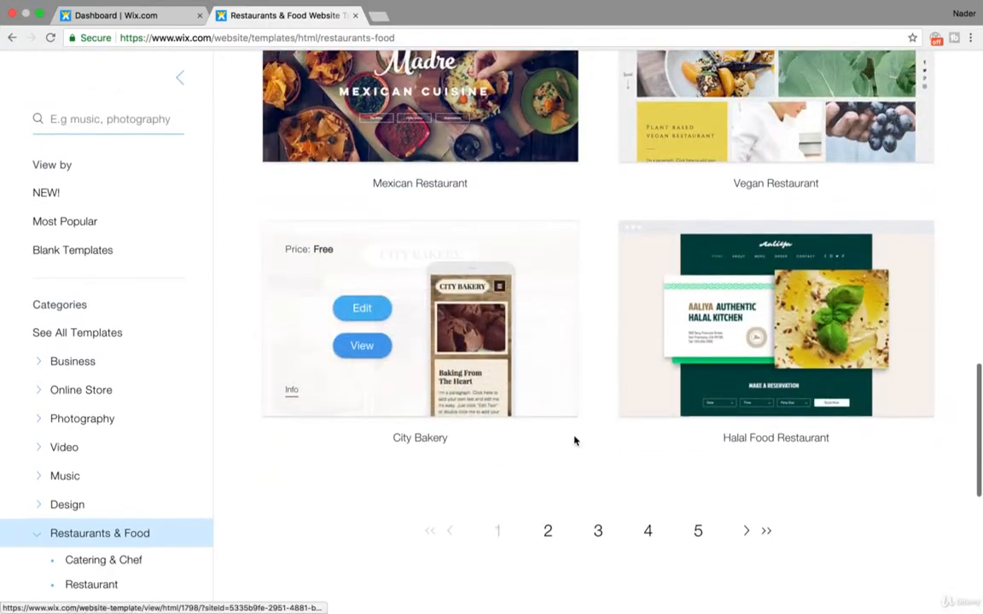
Step: Page through to page 3 of restaurant templates, showing Food Tours and Culinary Blog
click(548, 531)
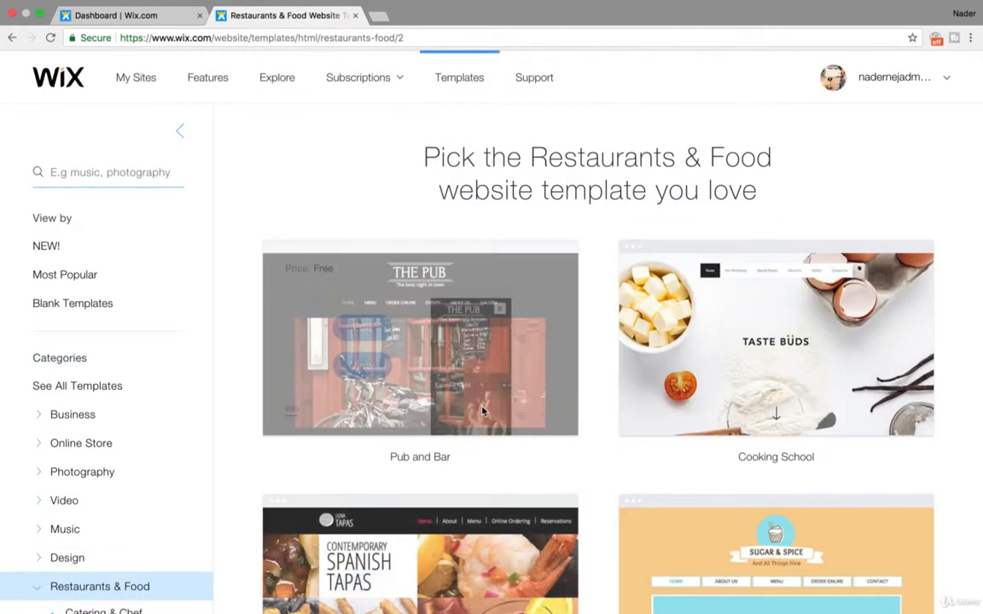
scroll(down, 3)
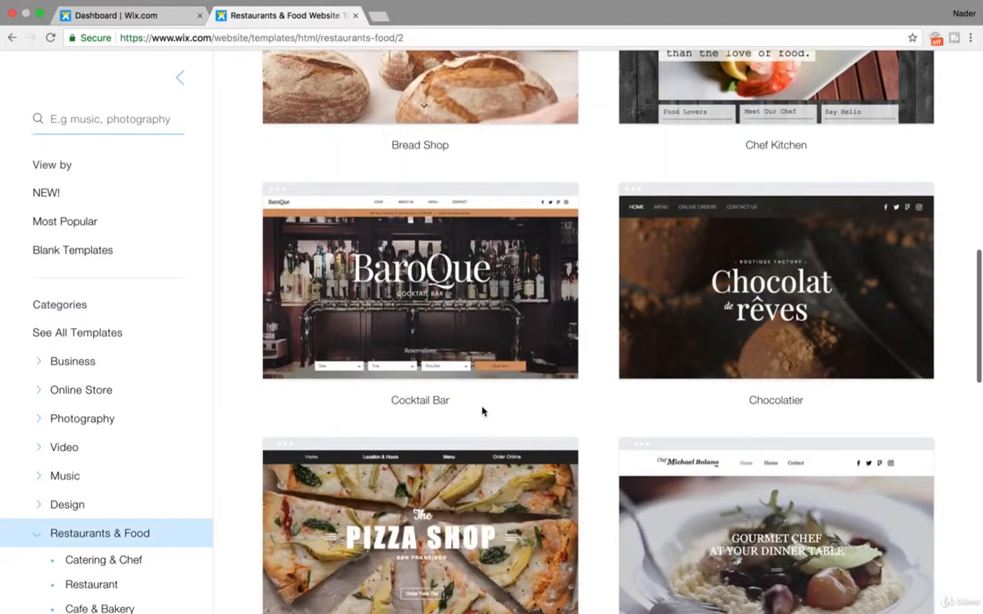
scroll(down, 3)
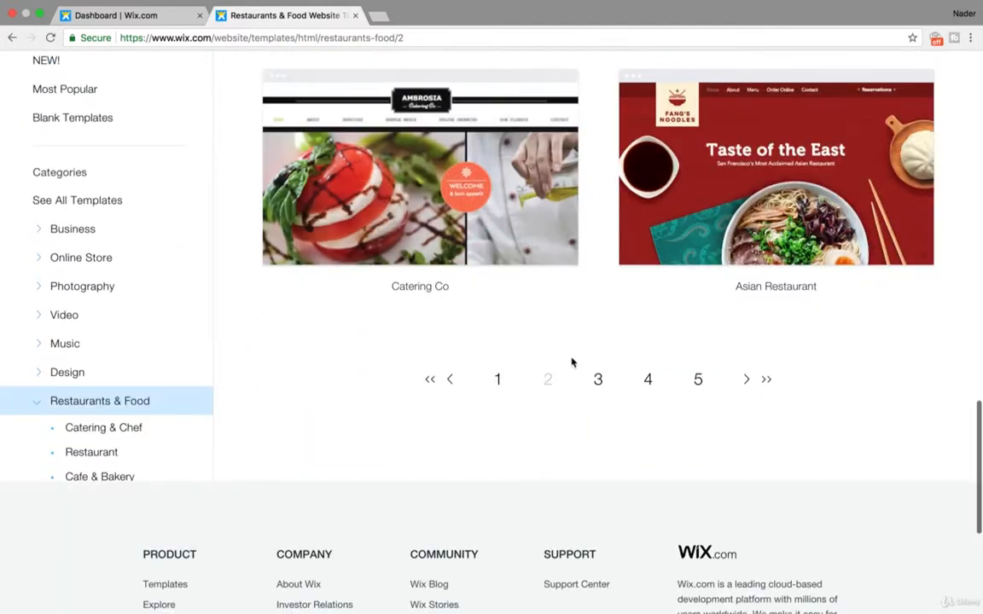
click(598, 379)
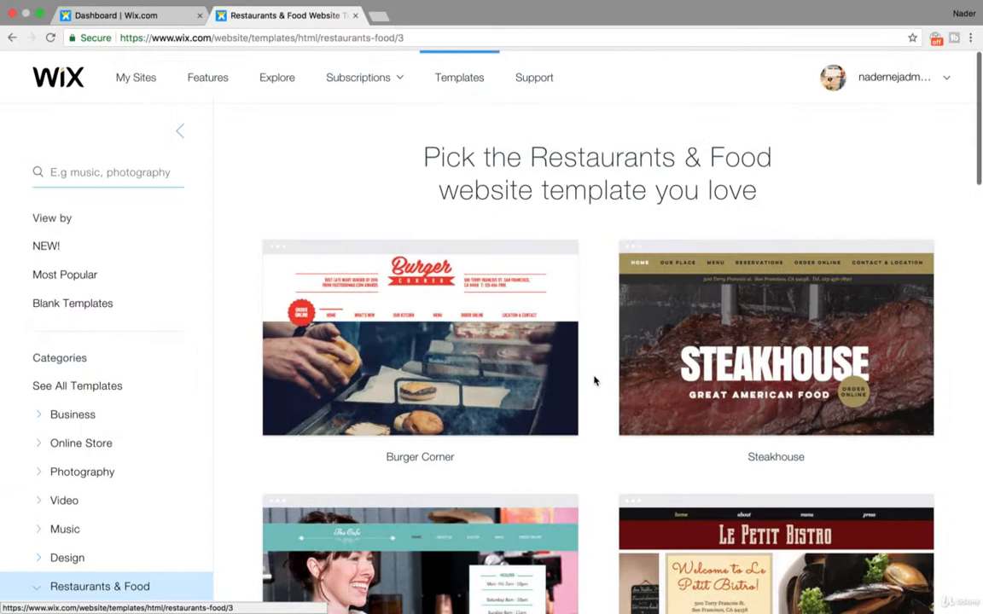
scroll(down, 3)
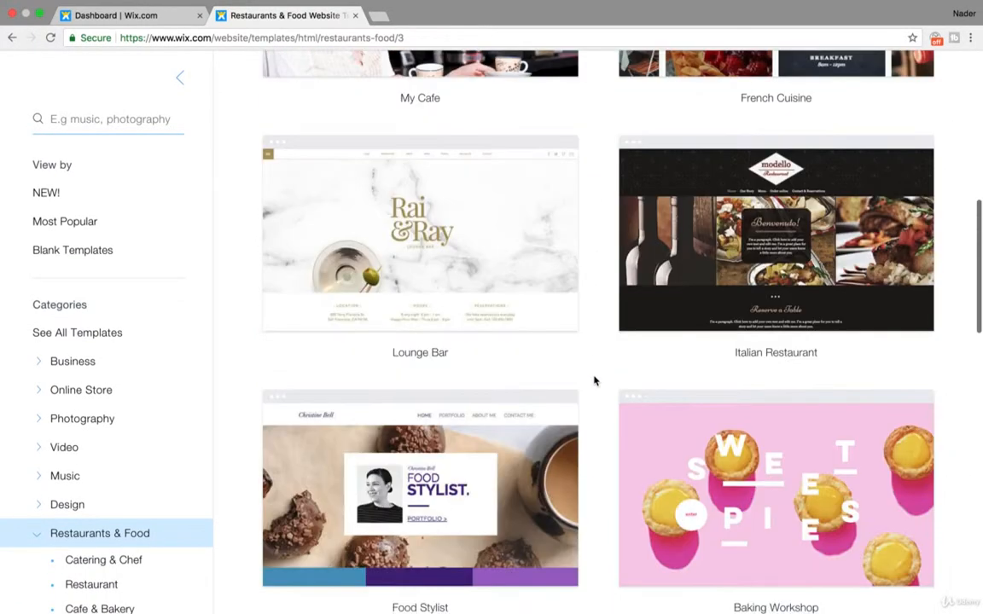
scroll(down, 3)
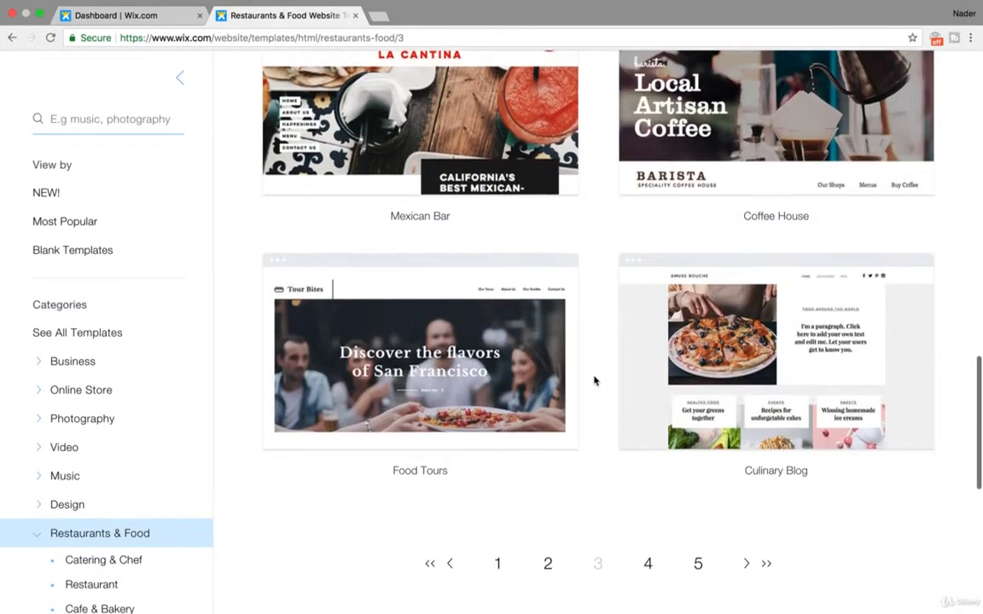
Step: Return to page 1 and open the Ice Cream Parlor template in the editor
click(497, 563)
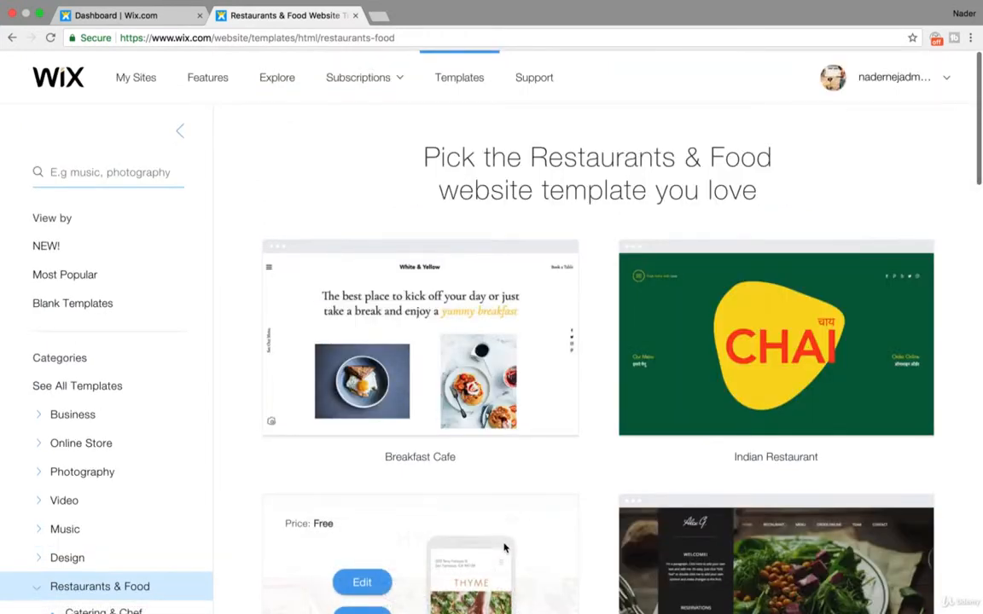
scroll(down, 3)
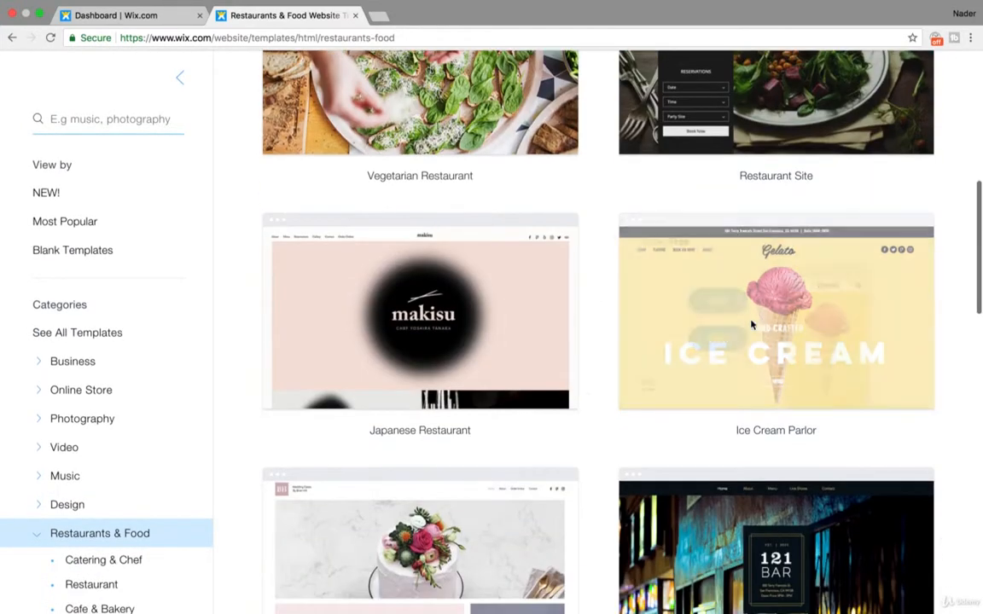
mouse_move(775, 311)
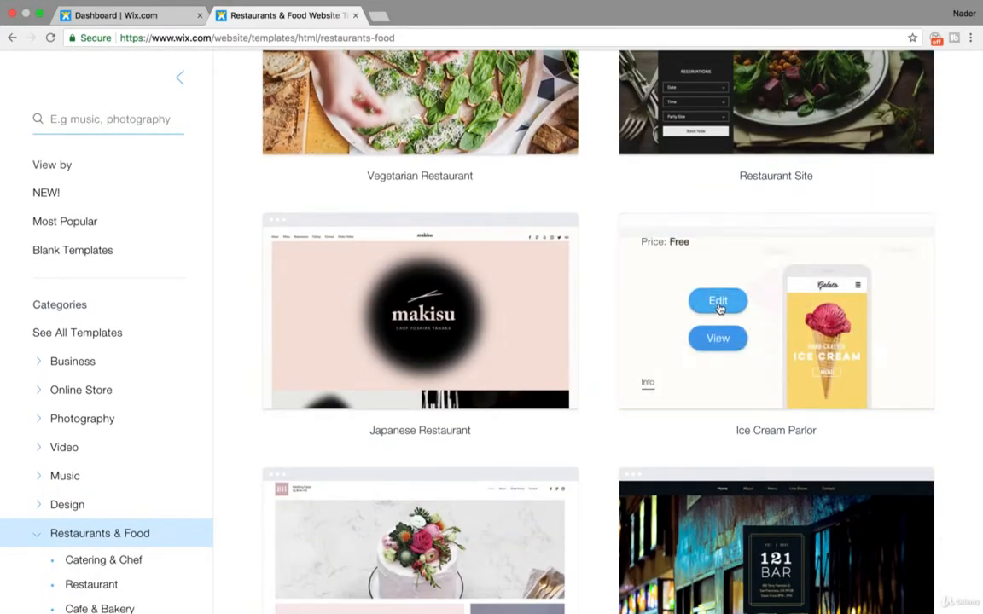
click(718, 300)
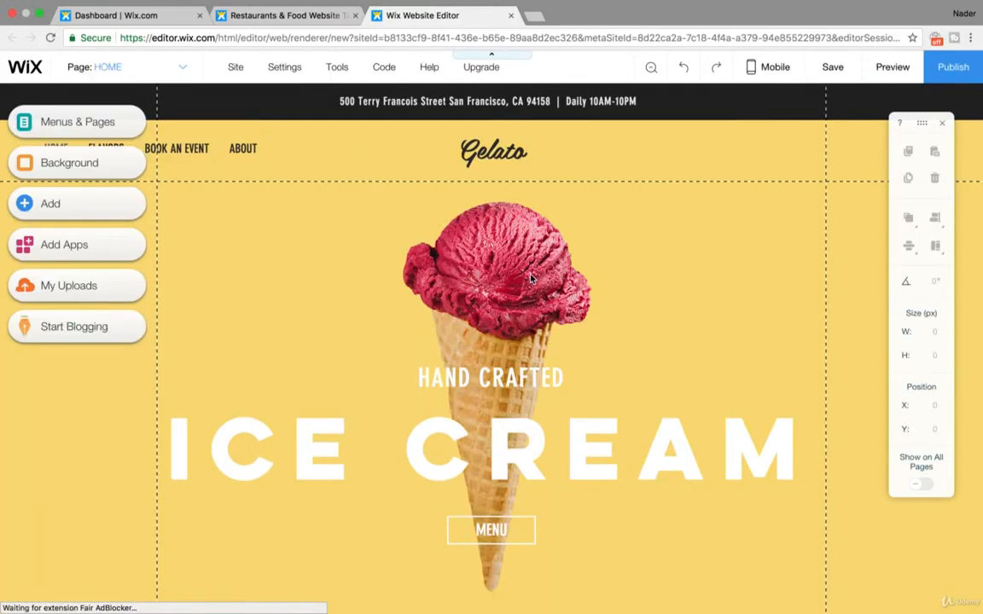
scroll(down, 3)
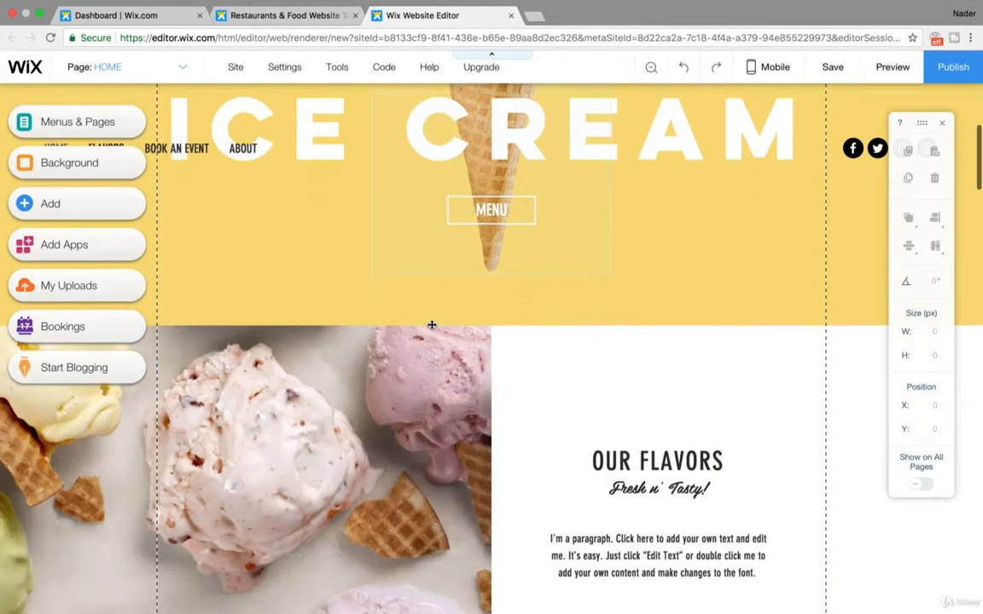
scroll(down, 3)
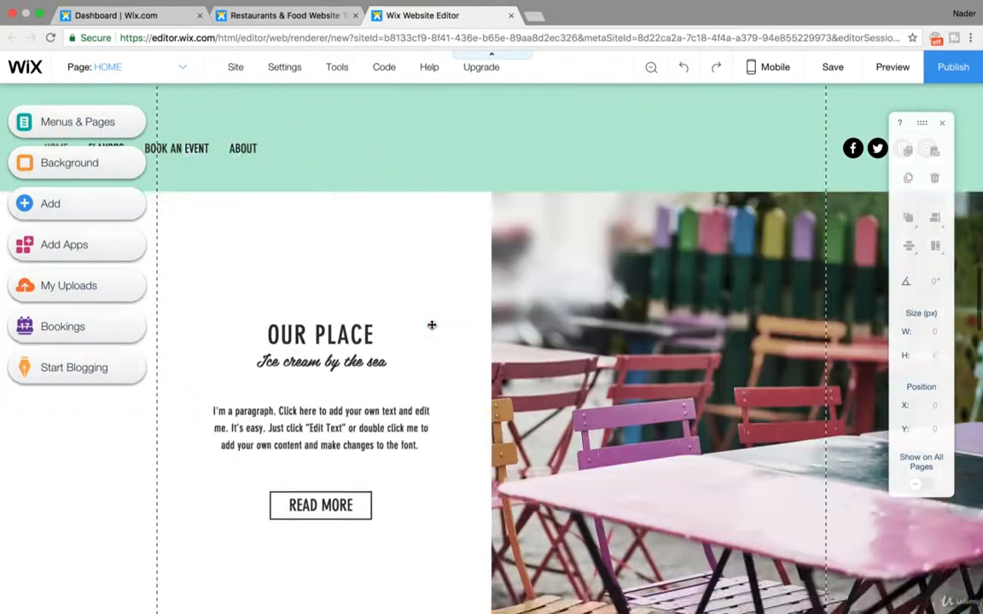
scroll(down, 3)
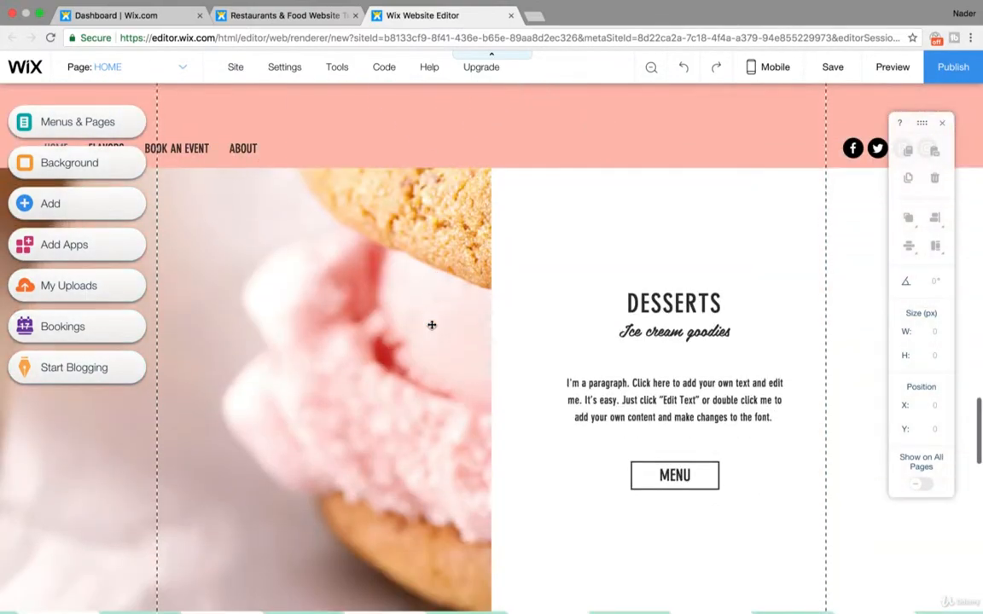
scroll(down, 3)
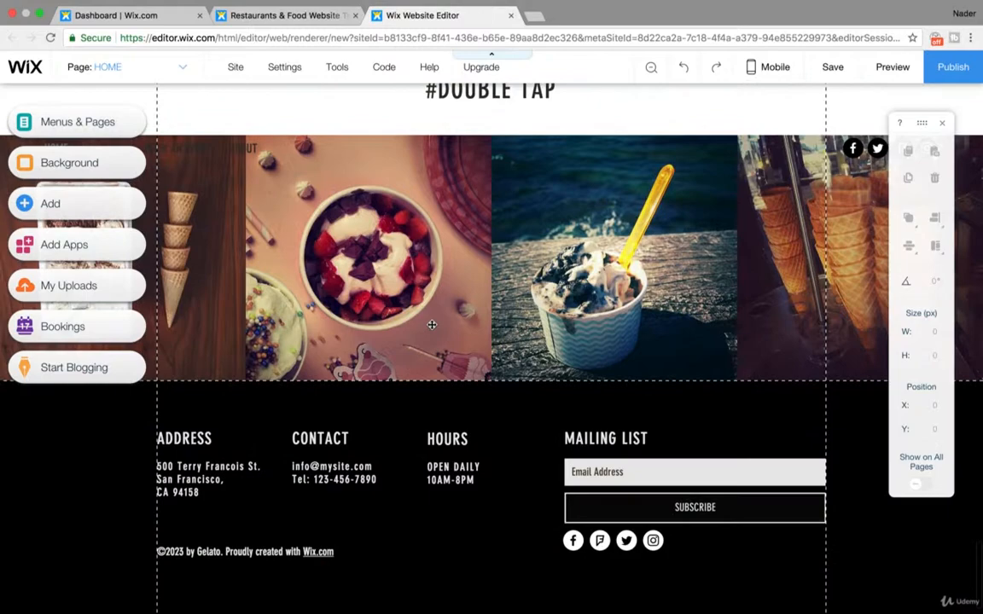
scroll(up, 3)
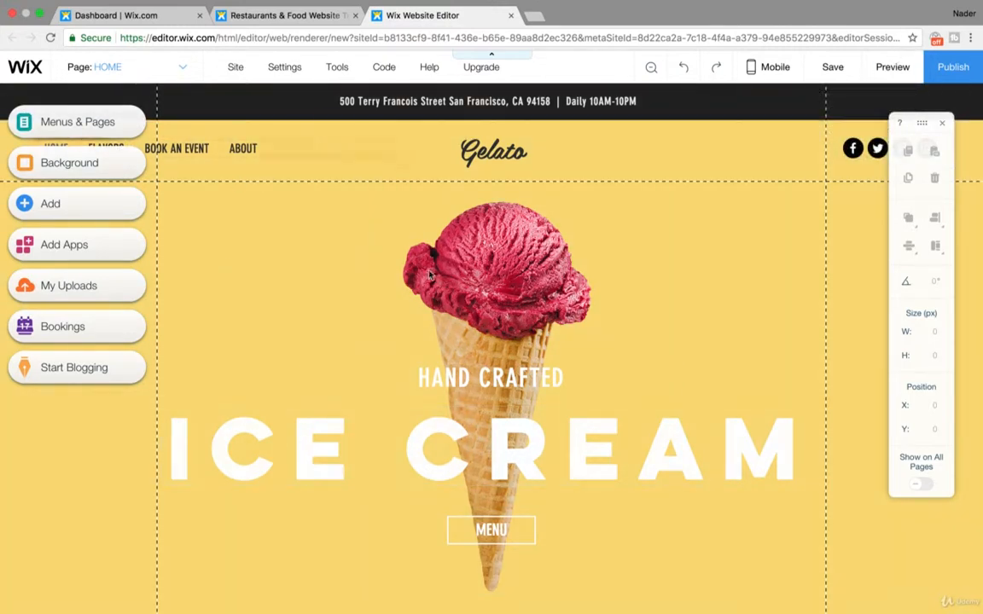
mouse_move(677, 261)
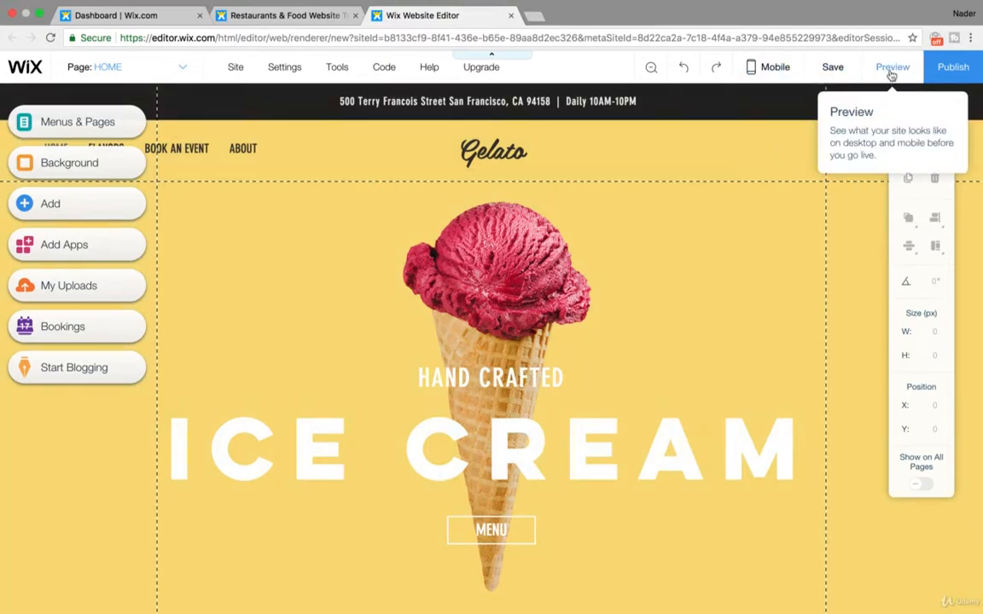
Step: Preview the Gelato ice cream site, scrolling down and back to the hero
click(893, 67)
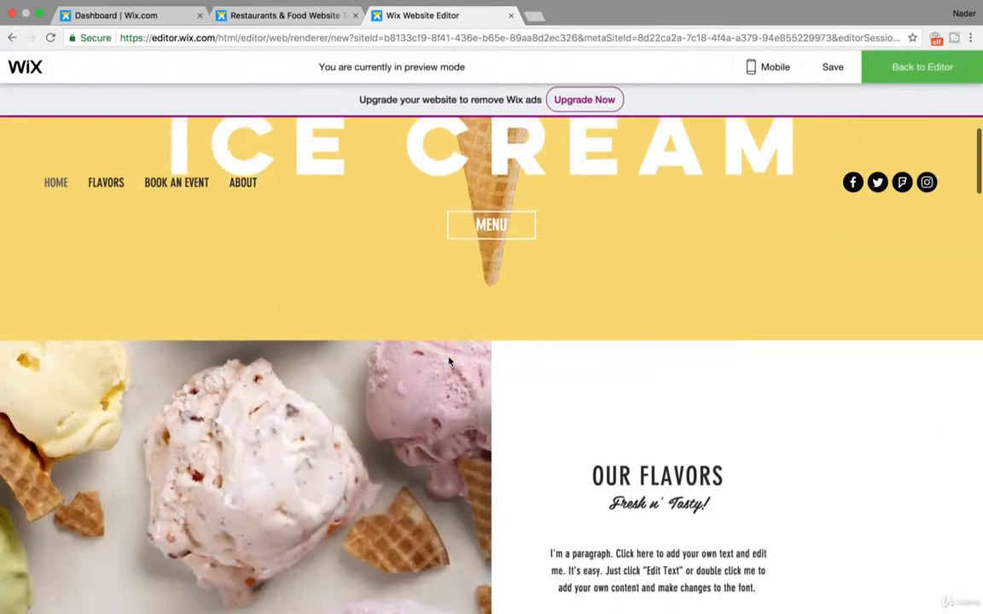
scroll(down, 3)
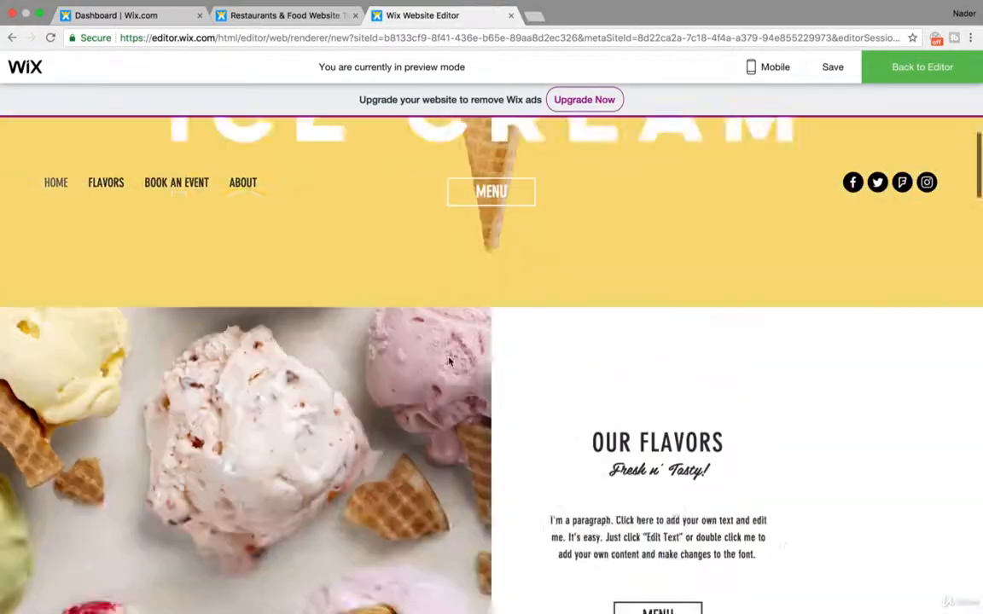
scroll(up, 3)
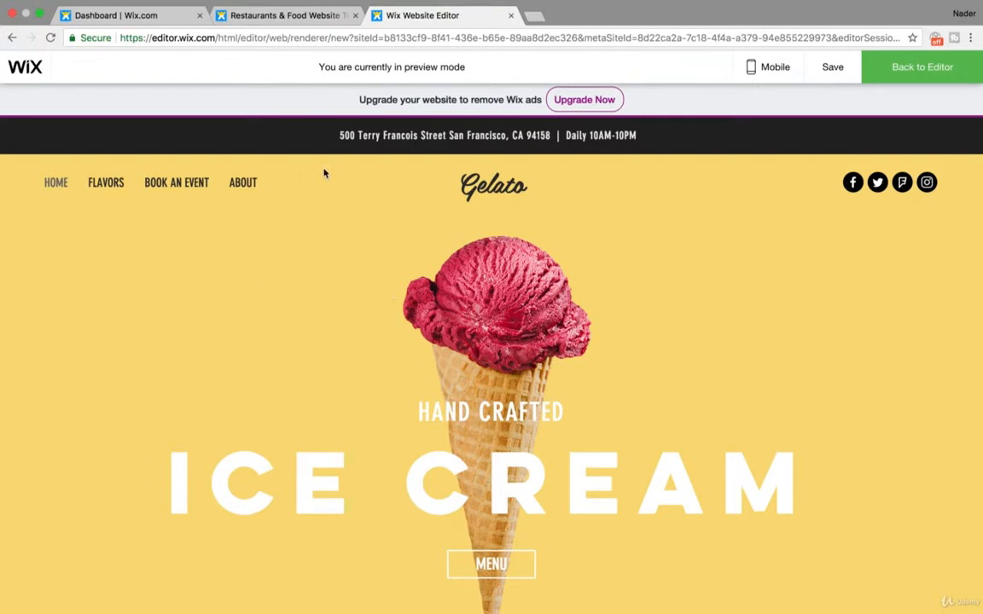
scroll(down, 3)
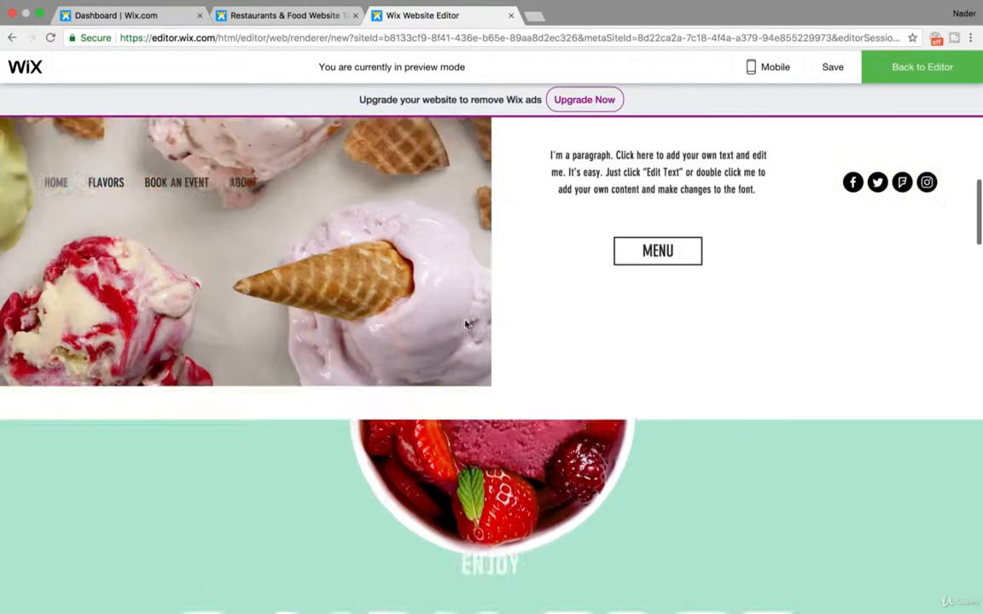
scroll(up, 3)
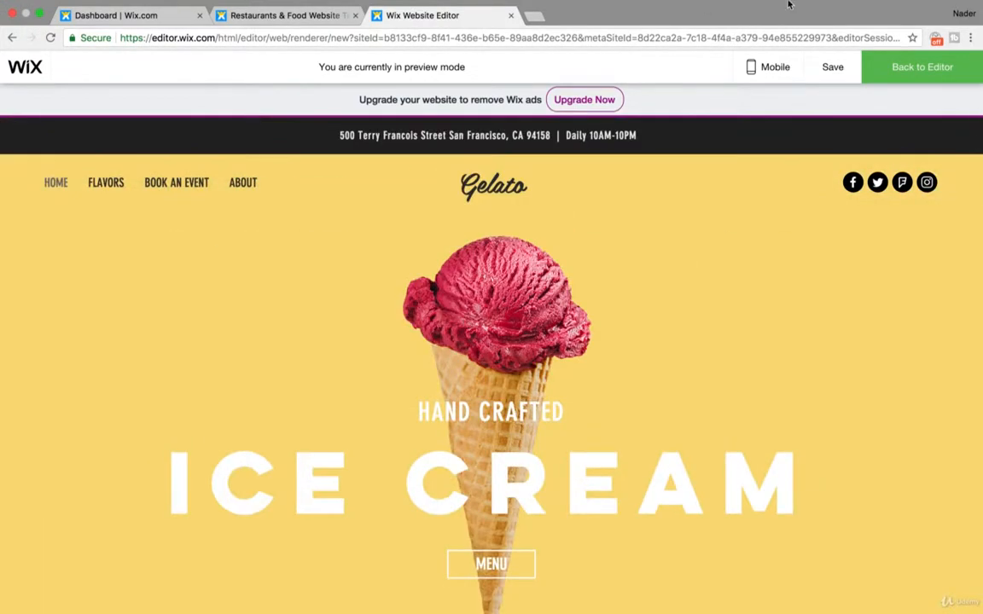